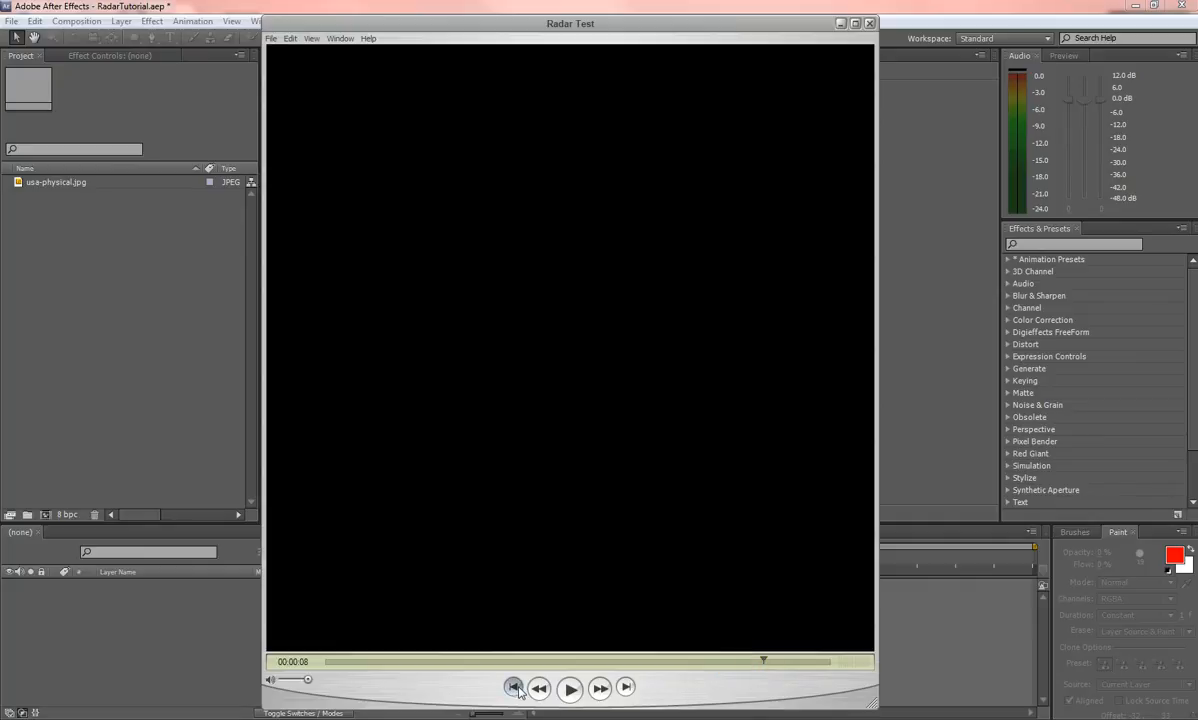
- Rewind, play and pause the finished Radar Test radar preview
{"action": "left_click", "coordinate": [570, 687]}
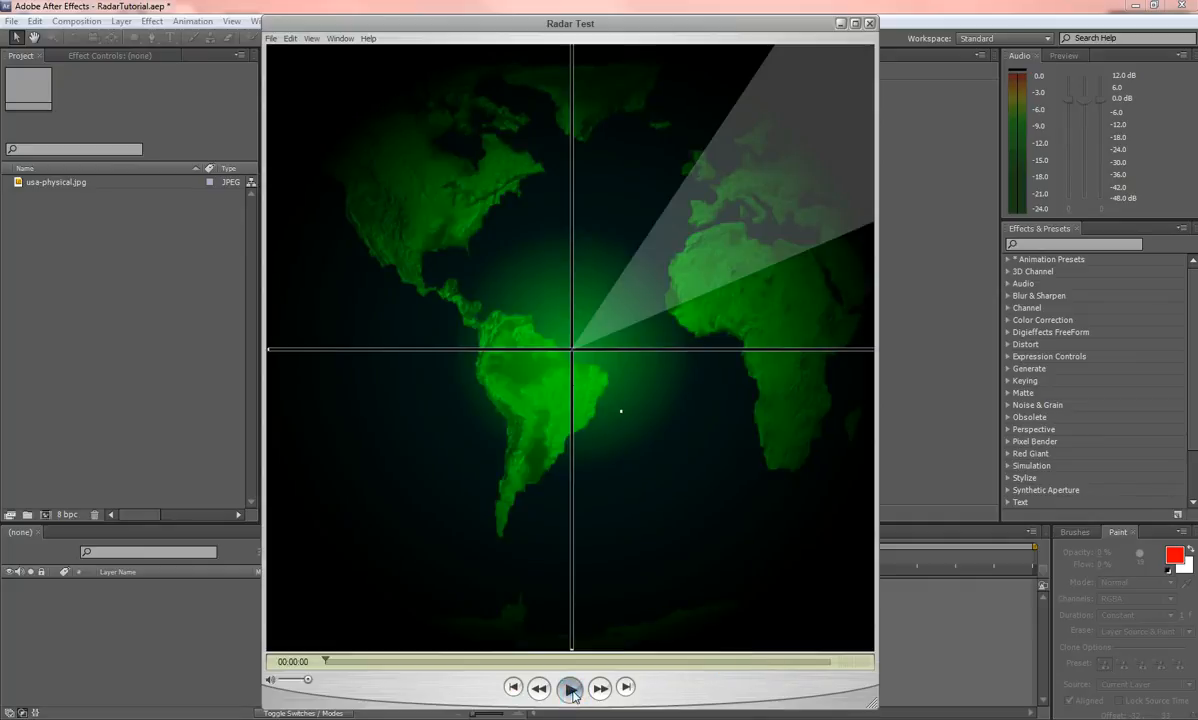
{"action": "left_click", "coordinate": [570, 687]}
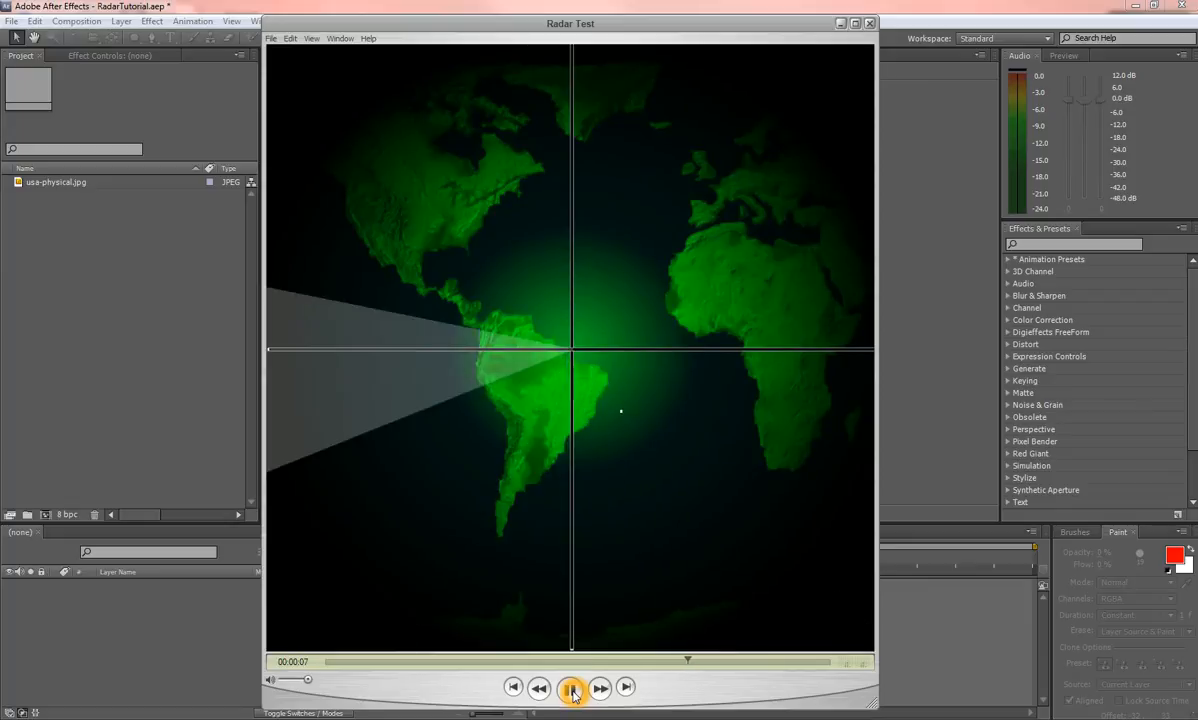
{"action": "left_click", "coordinate": [570, 687]}
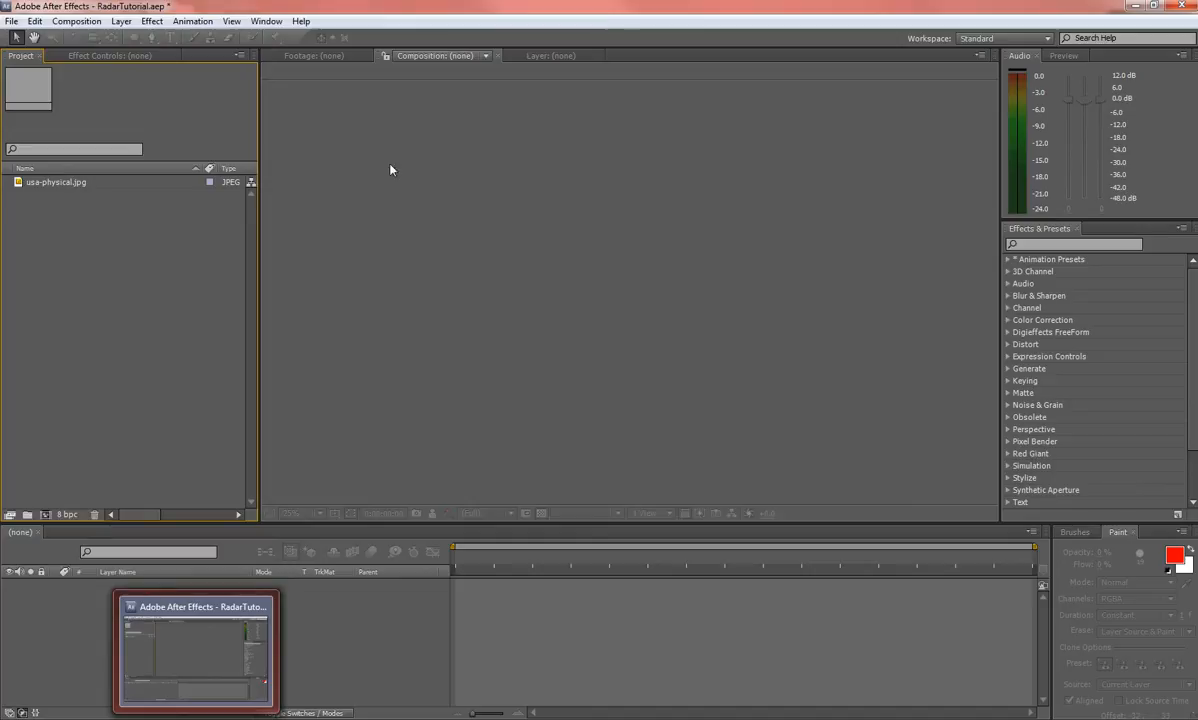
- Create a usa-physical comp from the map image and add a comp-sized white solid
{"action": "left_click", "coordinate": [55, 182]}
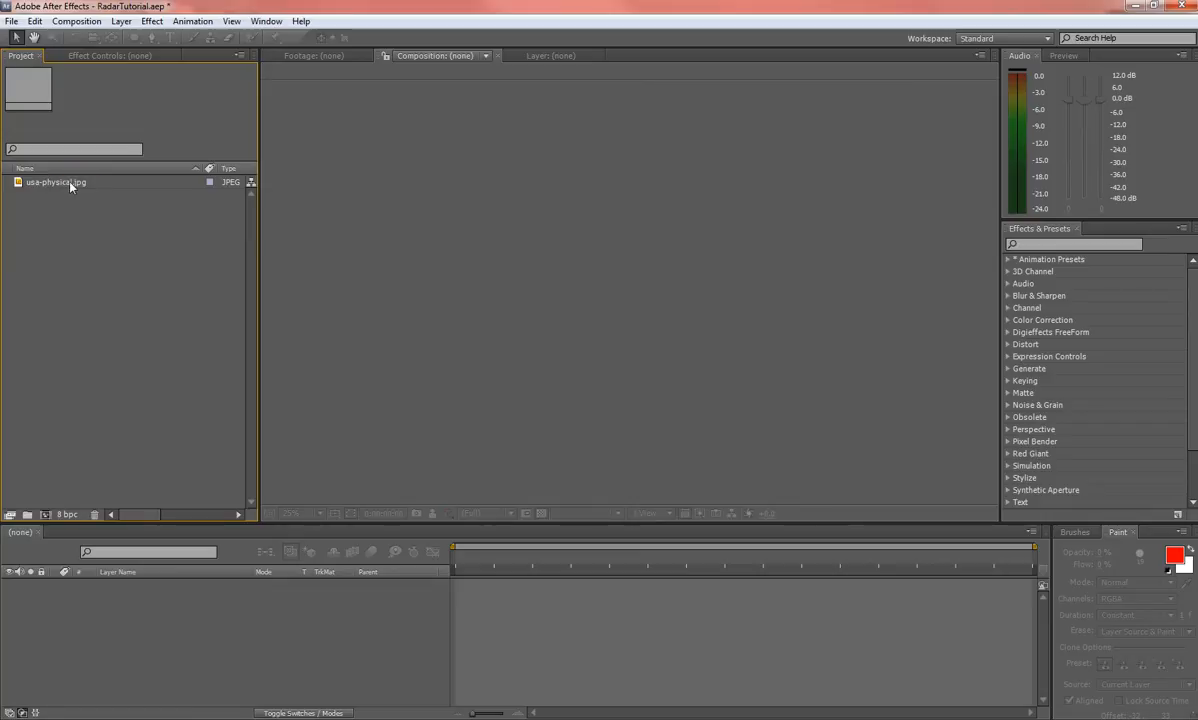
{"action": "left_click", "coordinate": [56, 182]}
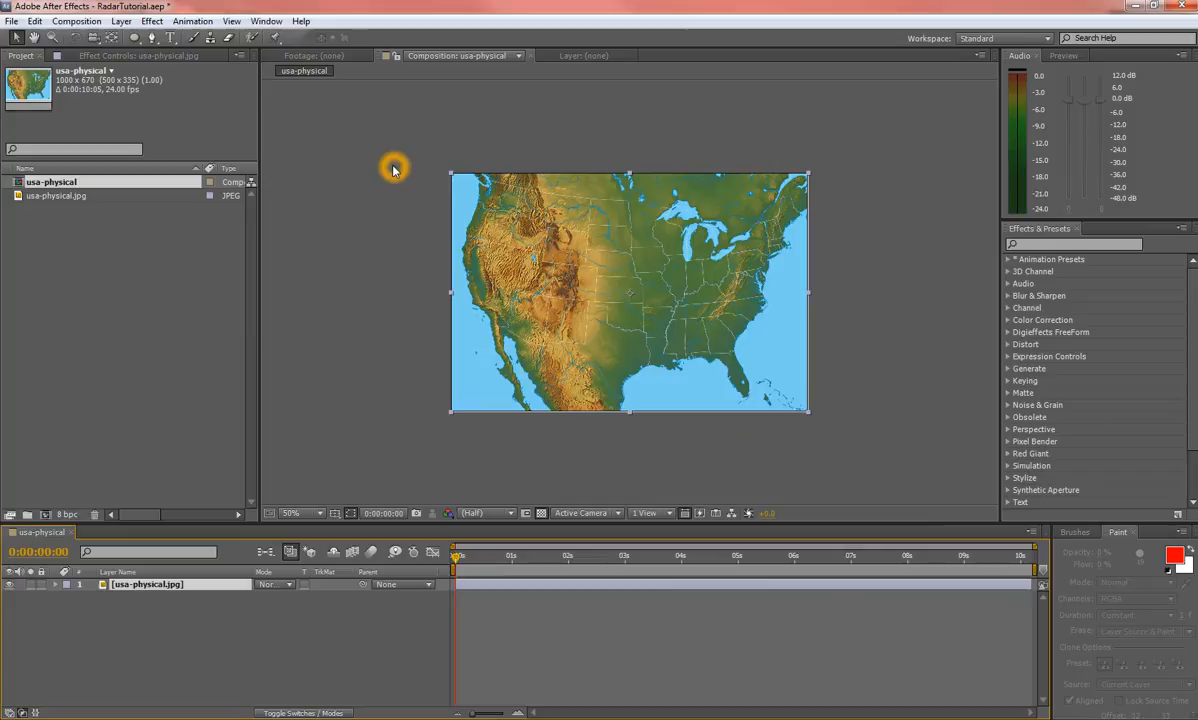
{"action": "mouse_move", "coordinate": [227, 66]}
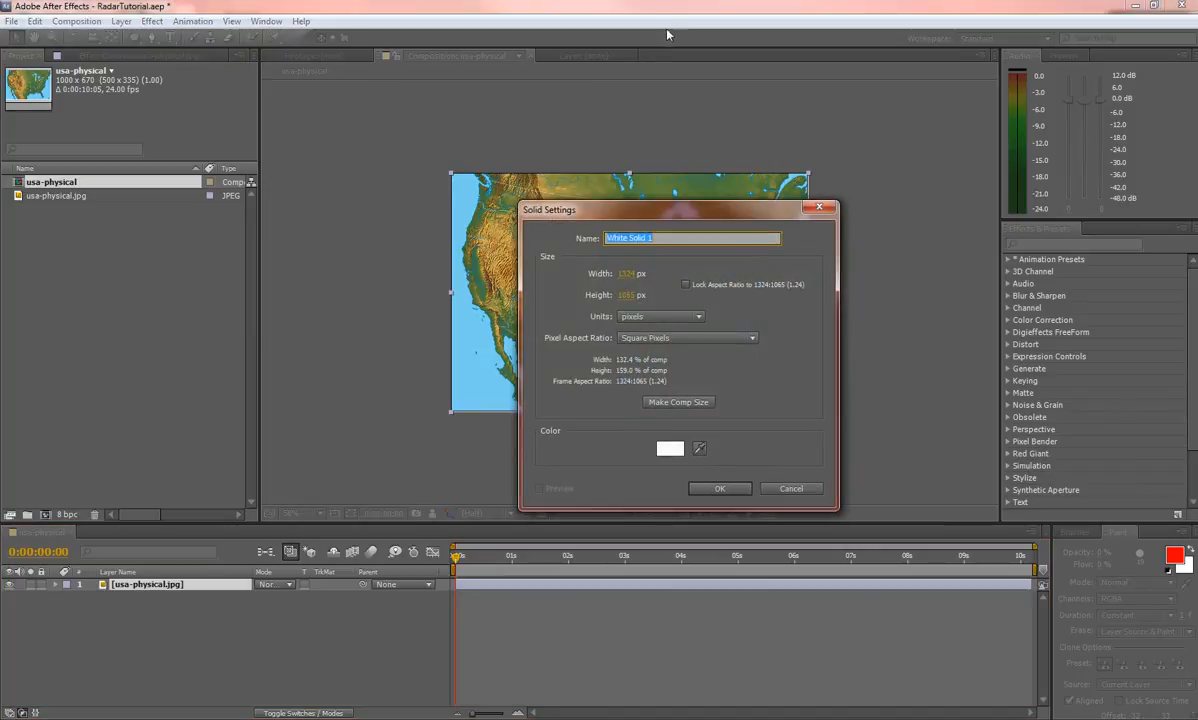
{"action": "left_click_drag", "start_coordinate": [675, 209], "coordinate": [612, 188]}
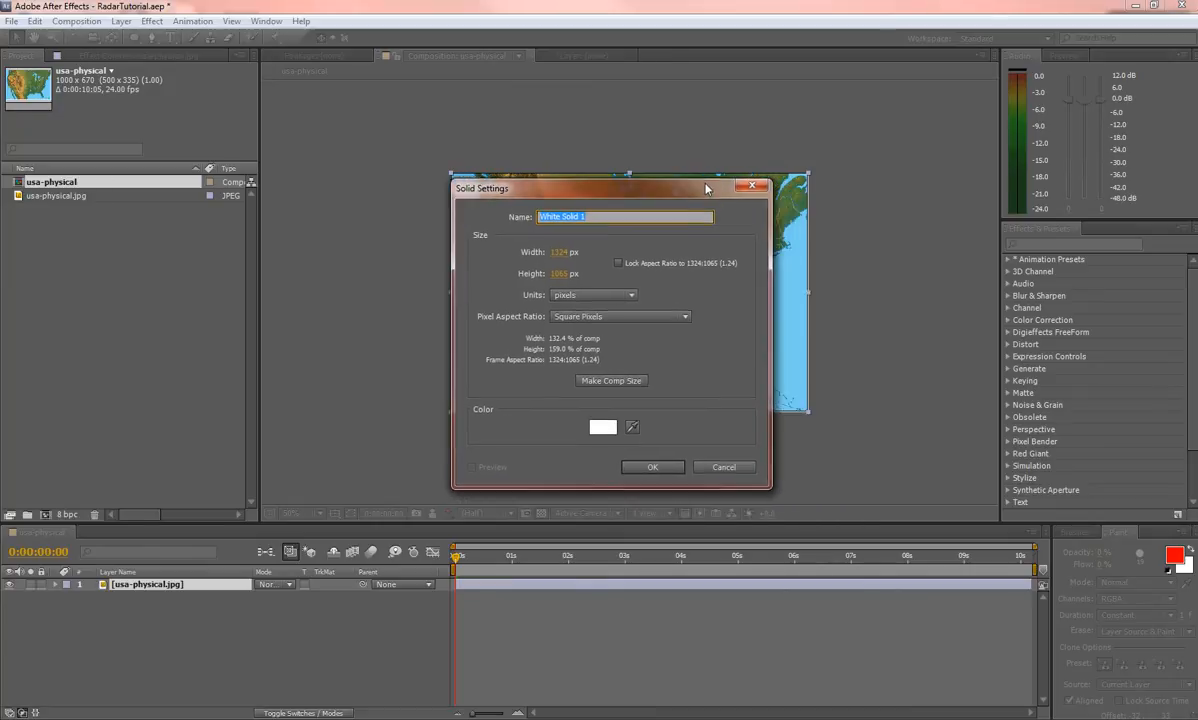
{"action": "mouse_move", "coordinate": [607, 370]}
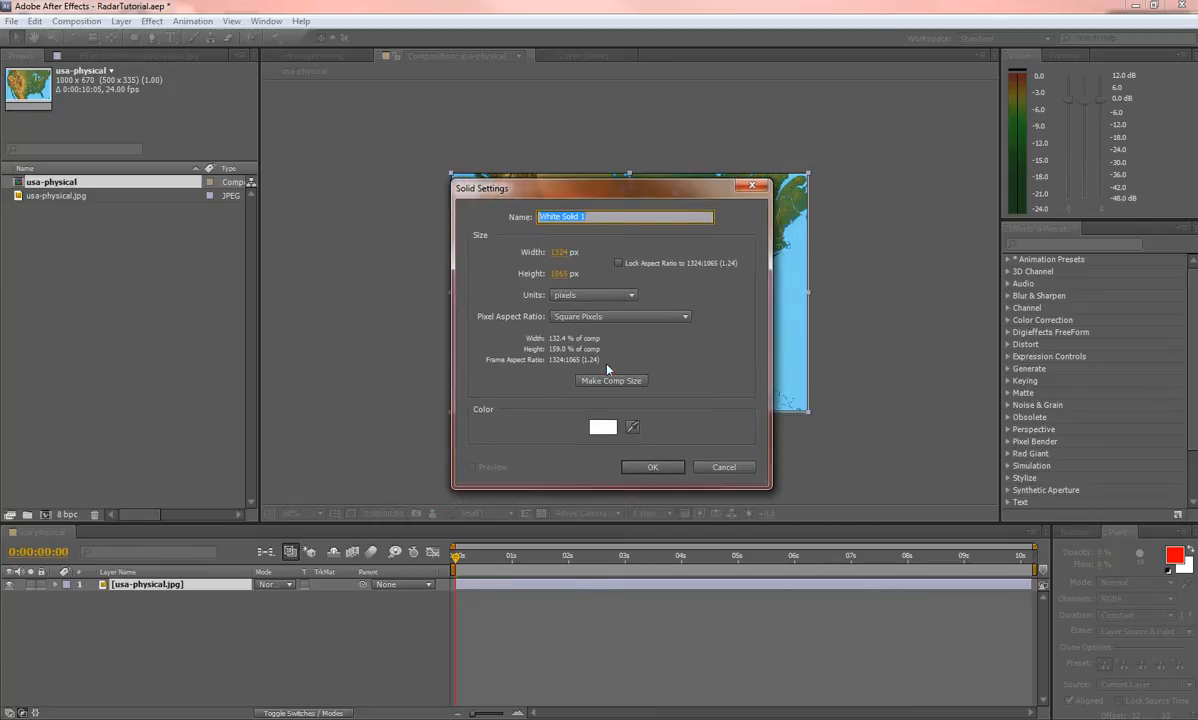
{"action": "left_click", "coordinate": [611, 380]}
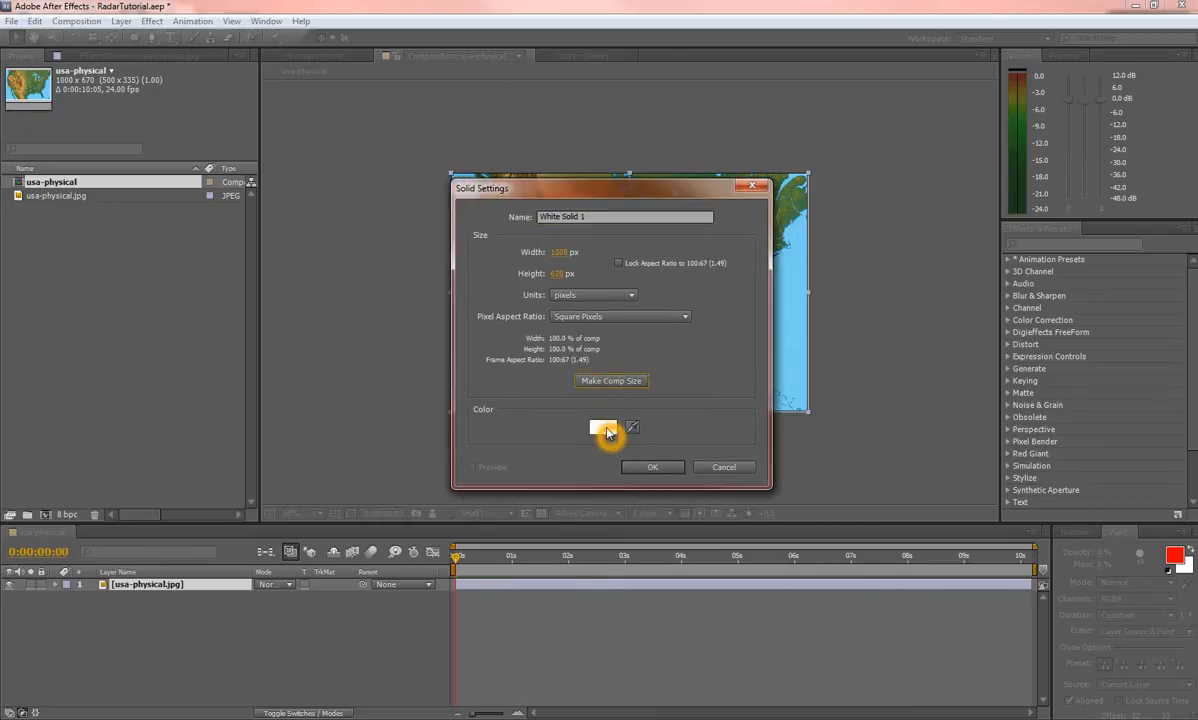
{"action": "left_click", "coordinate": [652, 467]}
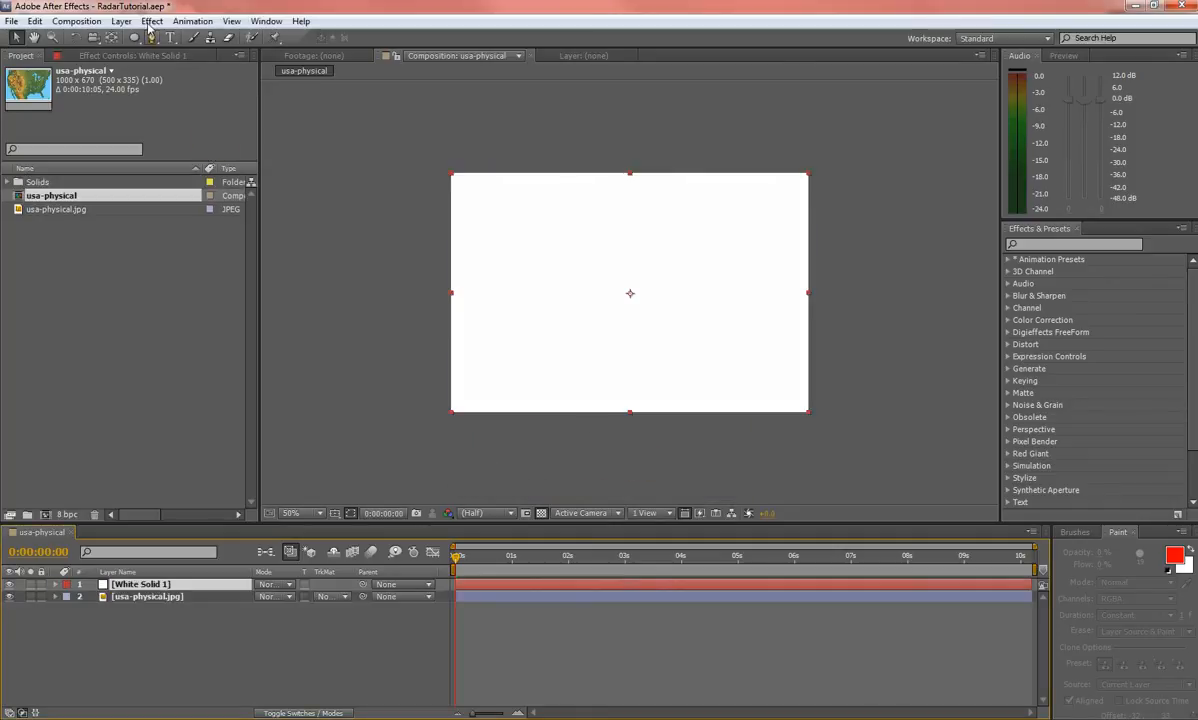
- Apply a Radial Ramp effect to White Solid 1 with its start centred in the comp
{"action": "left_click", "coordinate": [121, 21]}
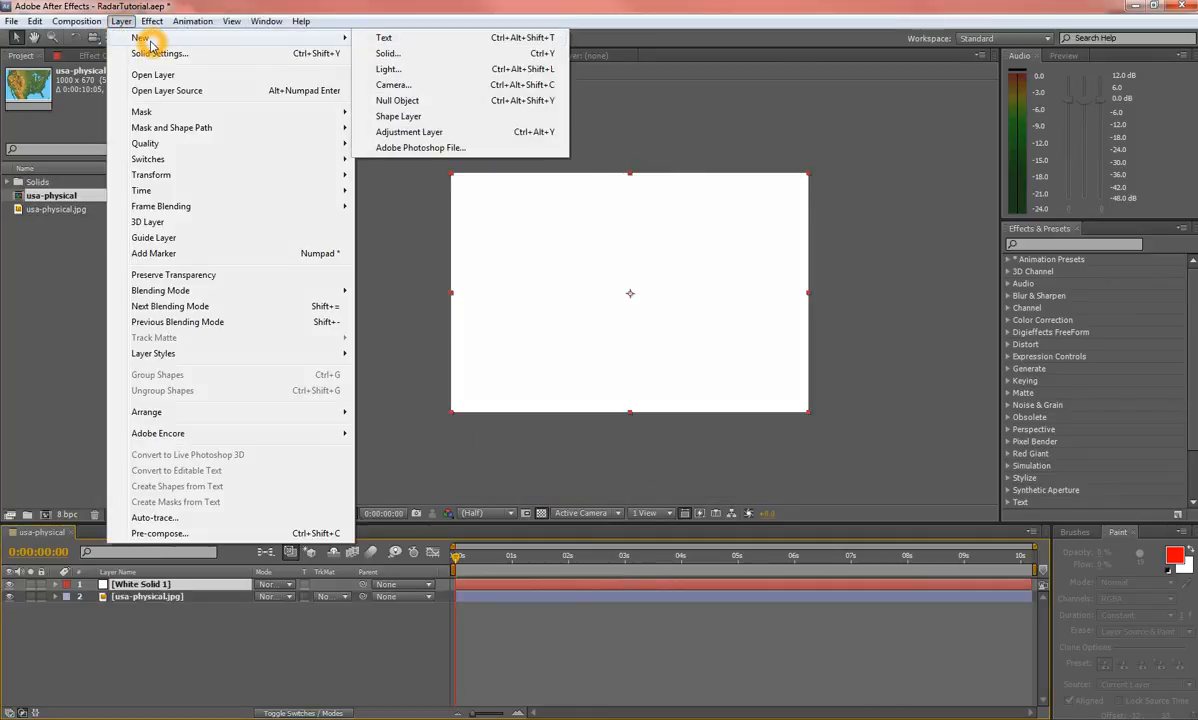
{"action": "left_click", "coordinate": [152, 20]}
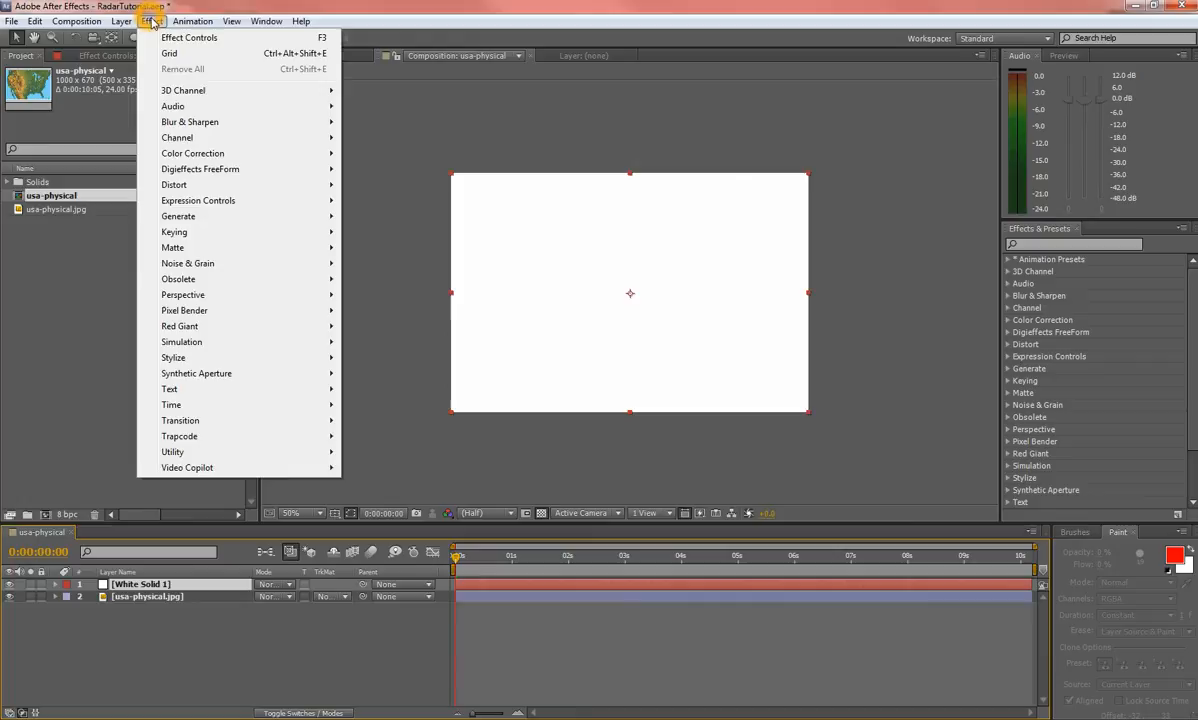
{"action": "mouse_move", "coordinate": [178, 216]}
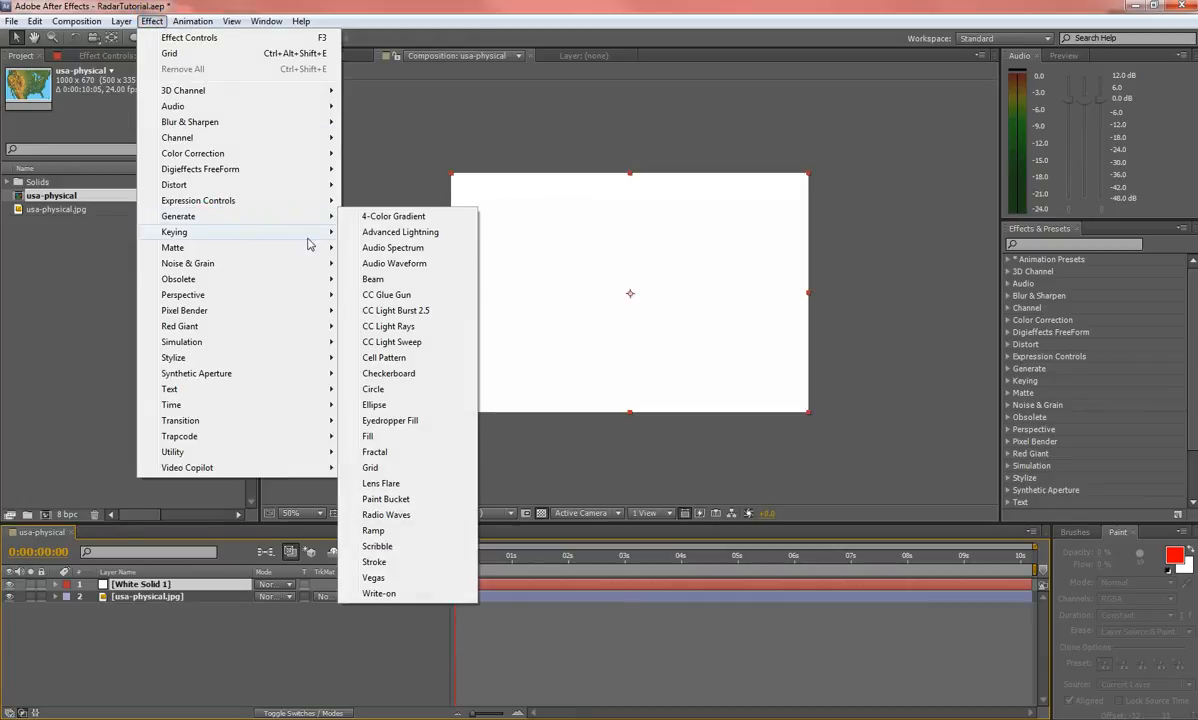
{"action": "left_click", "coordinate": [343, 530]}
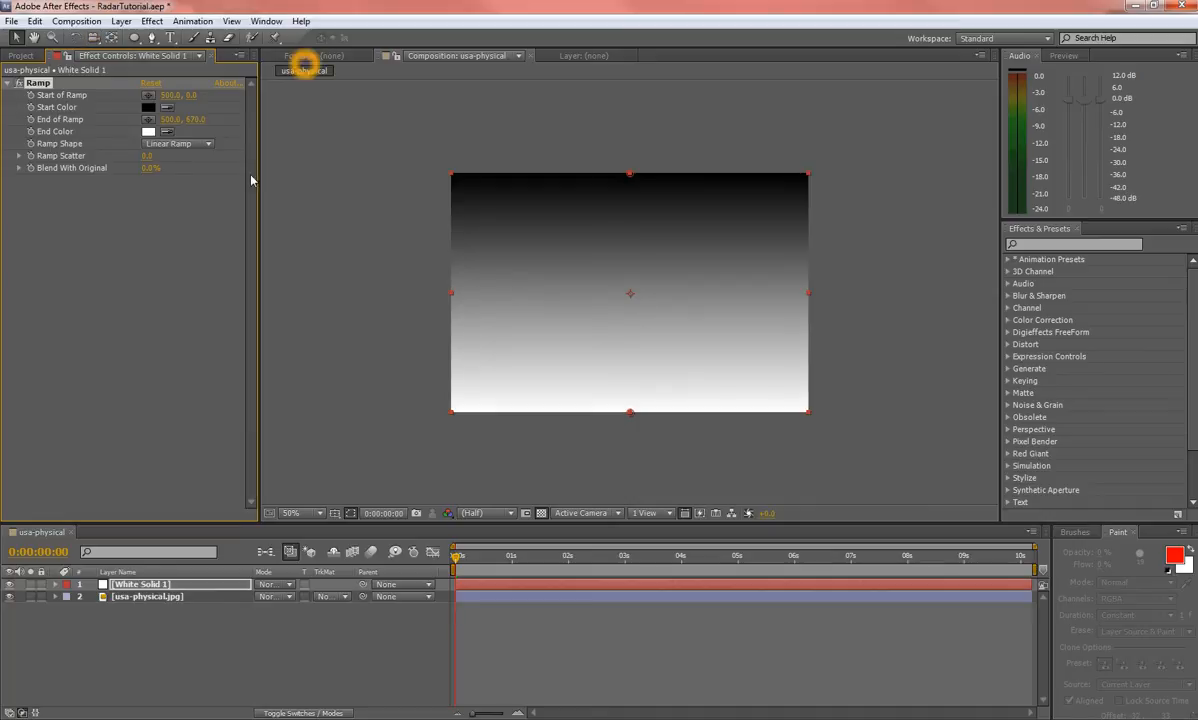
{"action": "left_click", "coordinate": [178, 143]}
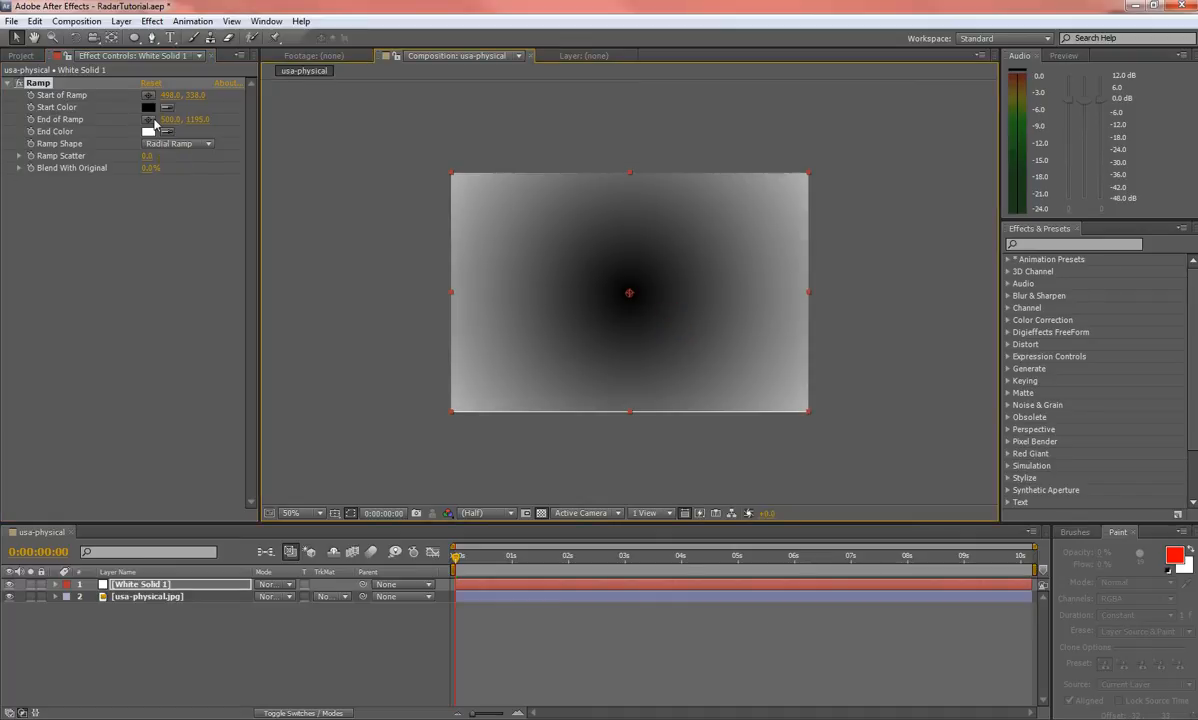
- Set the Ramp Start Color to dark green and End Color to black
{"action": "left_click", "coordinate": [148, 107]}
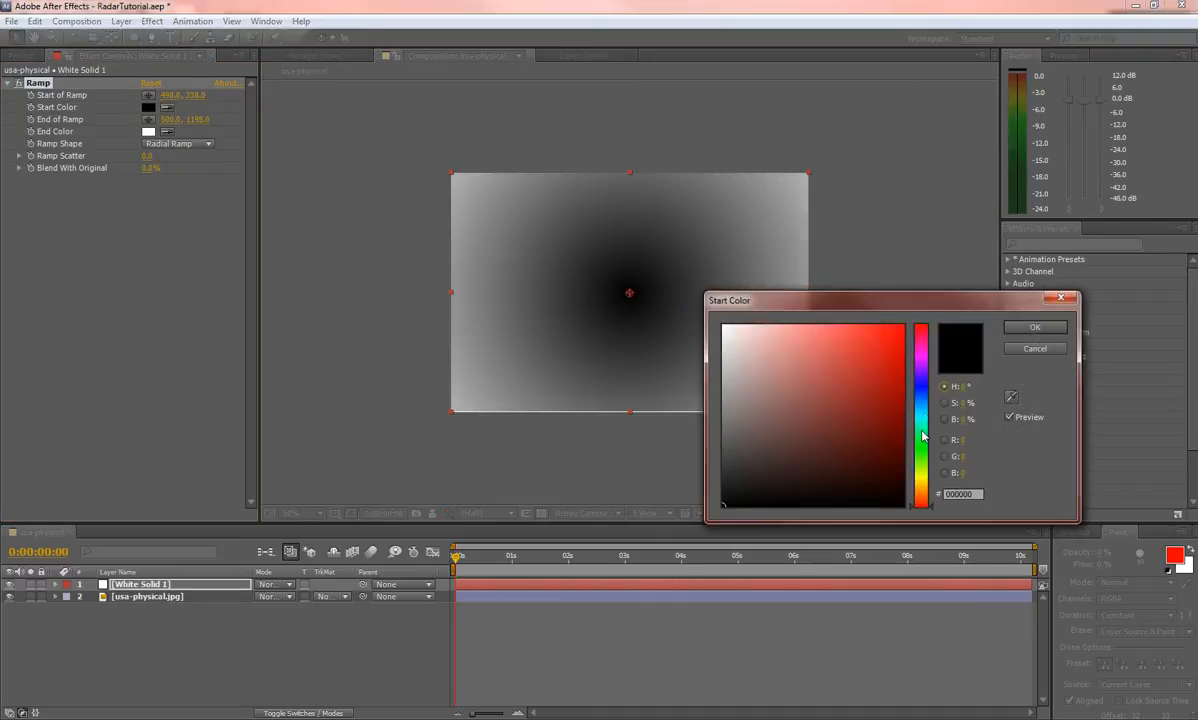
{"action": "left_click", "coordinate": [901, 440]}
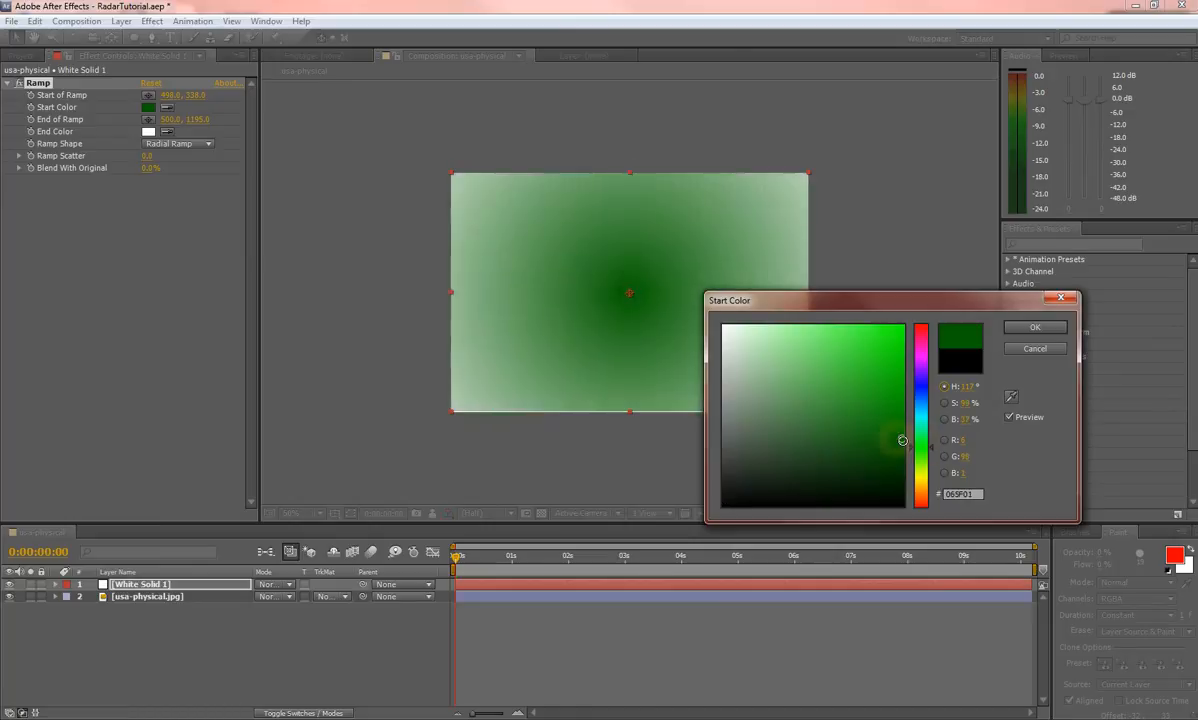
{"action": "left_click", "coordinate": [900, 455]}
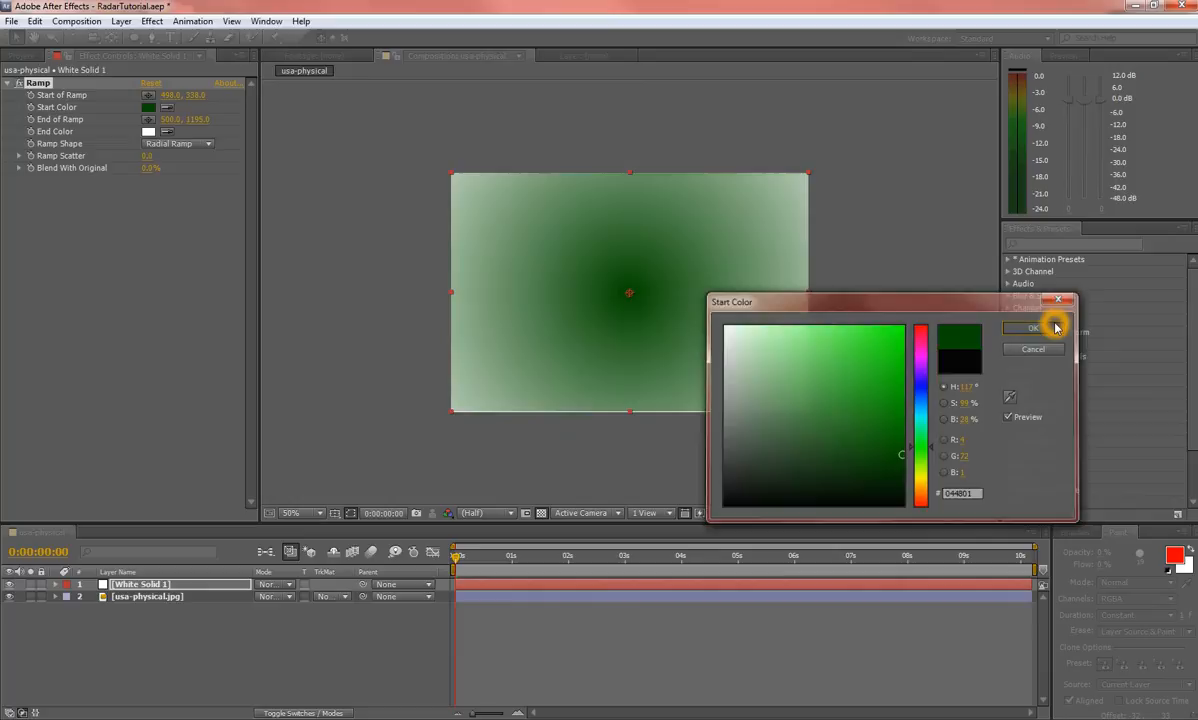
{"action": "left_click", "coordinate": [1033, 328]}
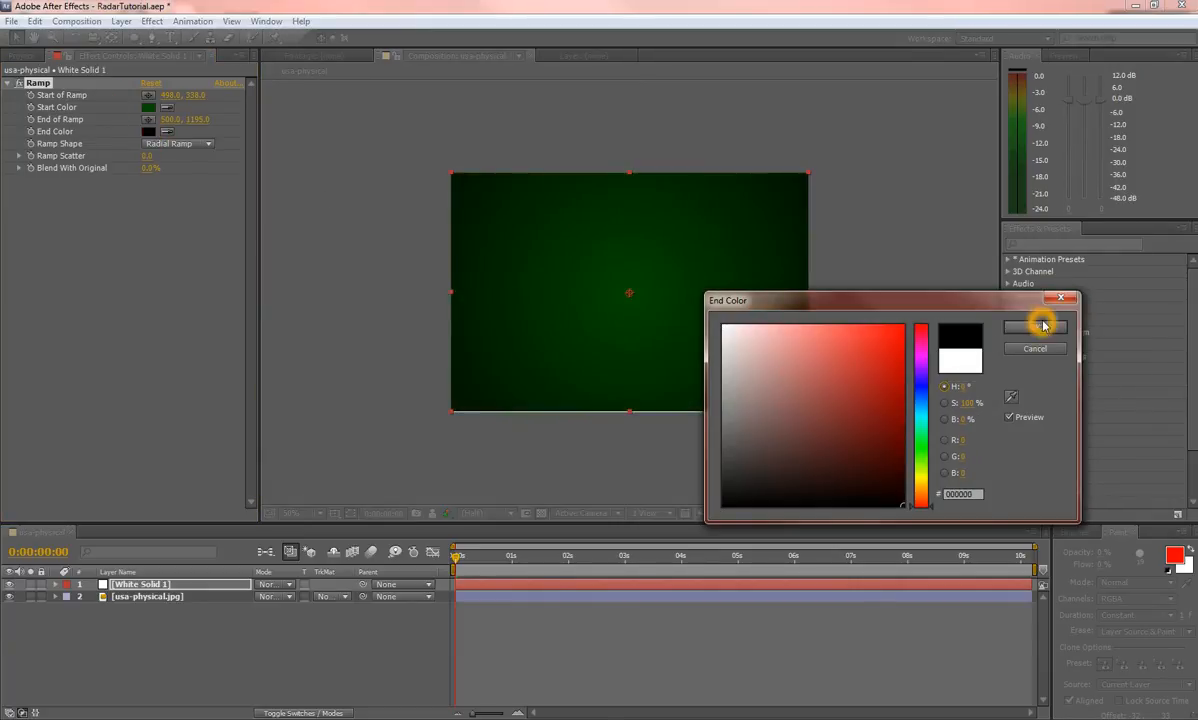
{"action": "left_click", "coordinate": [1035, 326]}
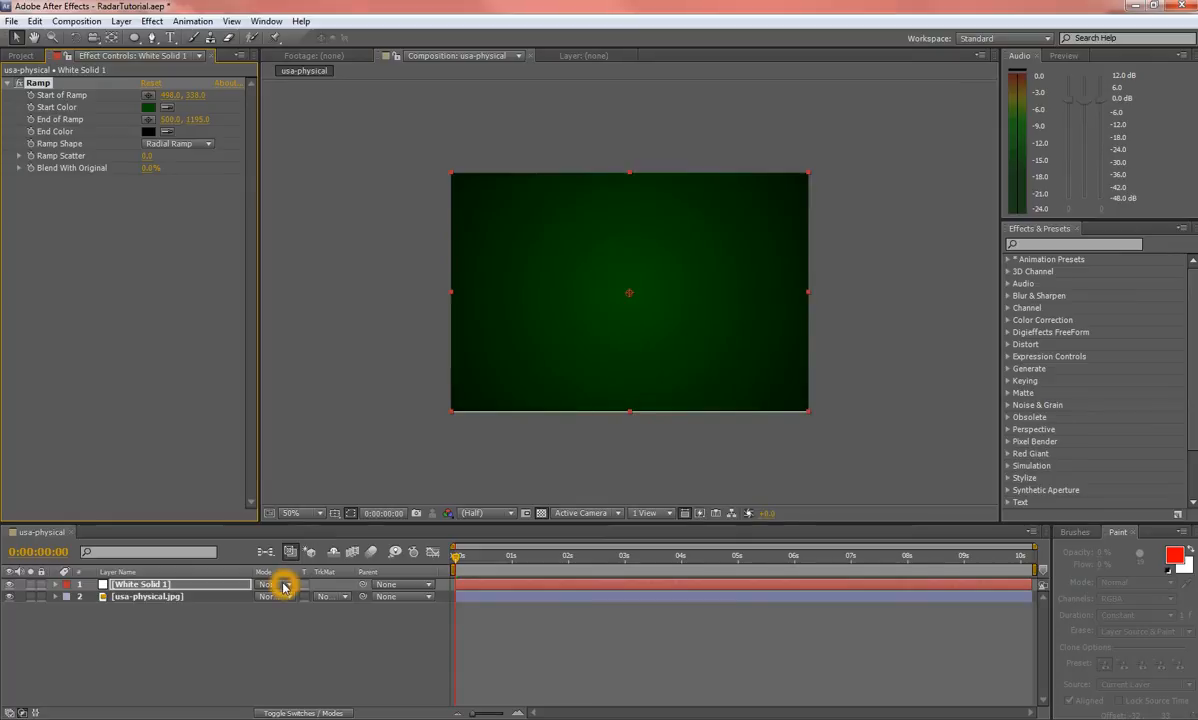
- Blend the gradient over the map and pre-compose both layers into a 'Map' layer
{"action": "left_click", "coordinate": [278, 584]}
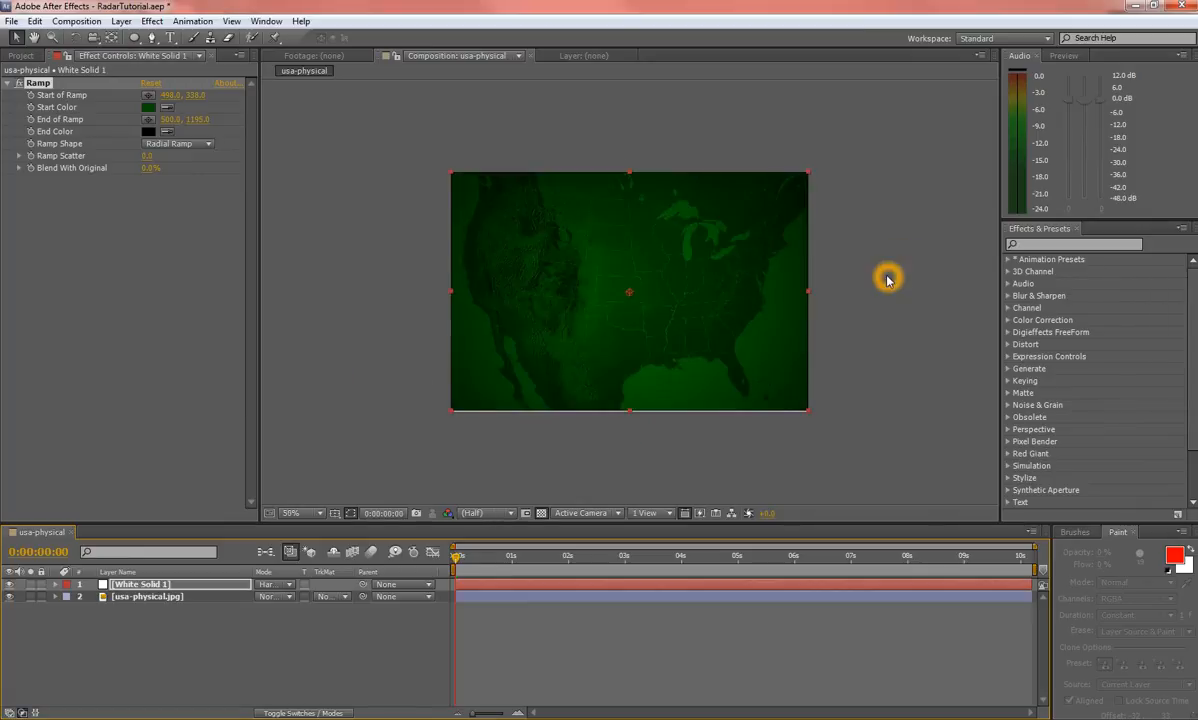
{"action": "mouse_move", "coordinate": [615, 352]}
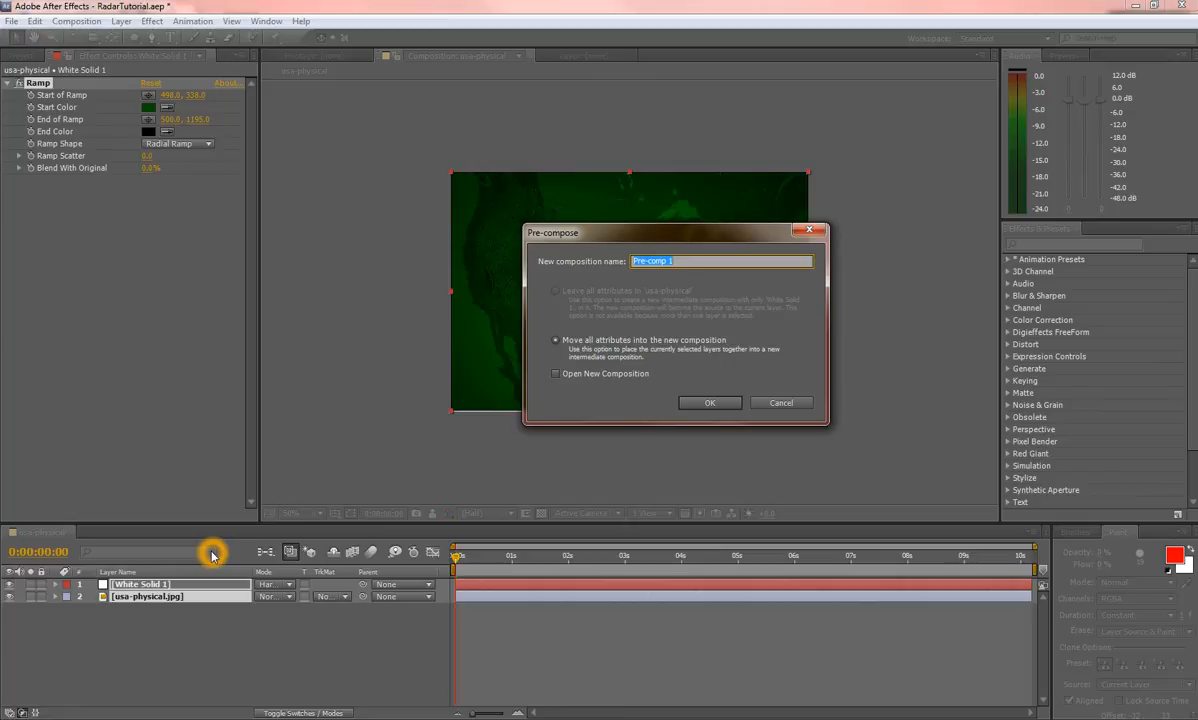
{"action": "left_click", "coordinate": [709, 402]}
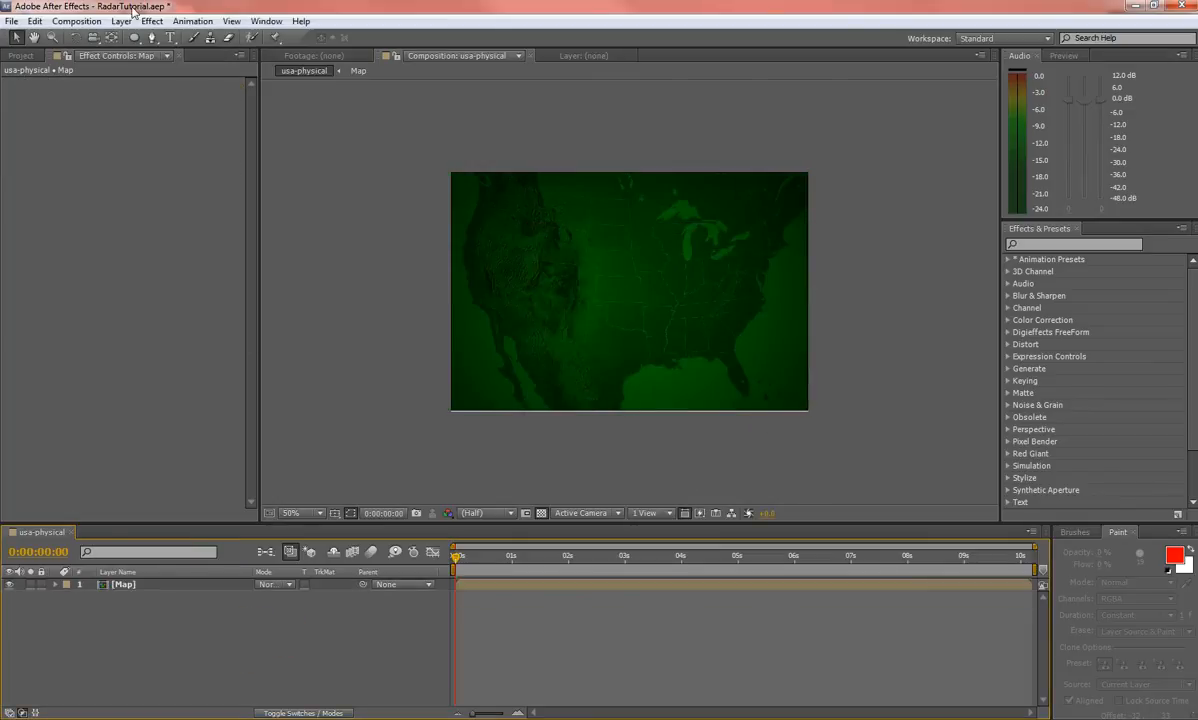
{"action": "mouse_move", "coordinate": [152, 37]}
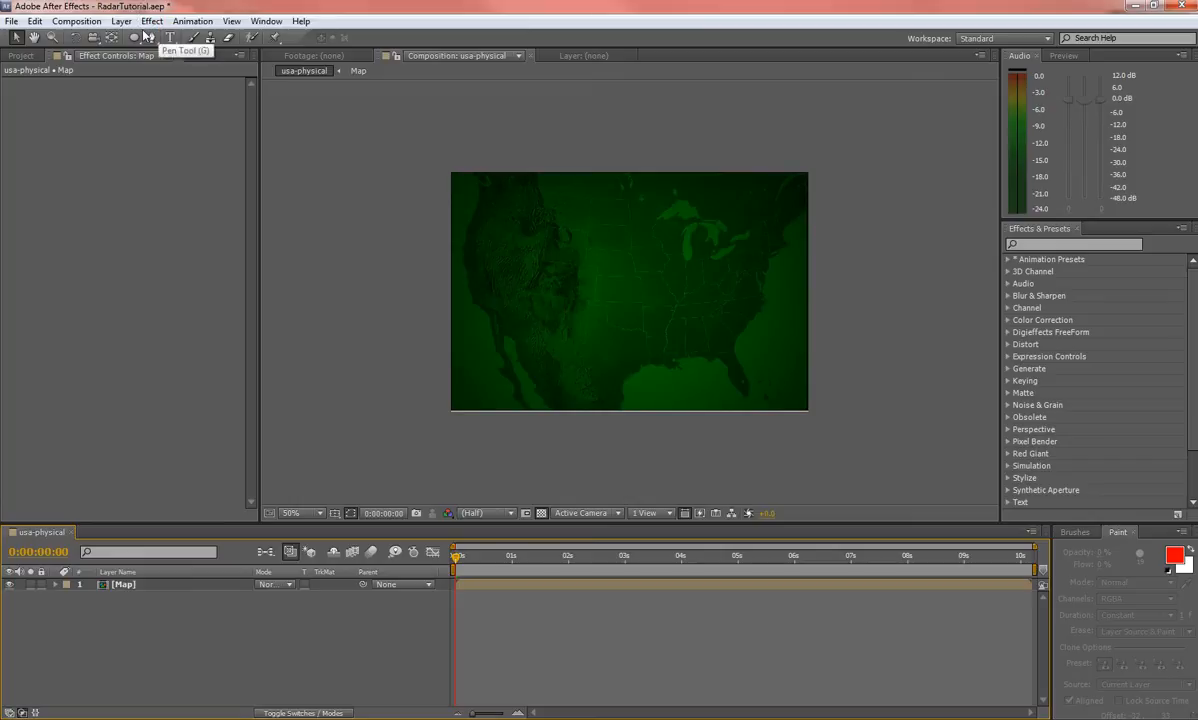
{"action": "mouse_move", "coordinate": [105, 124]}
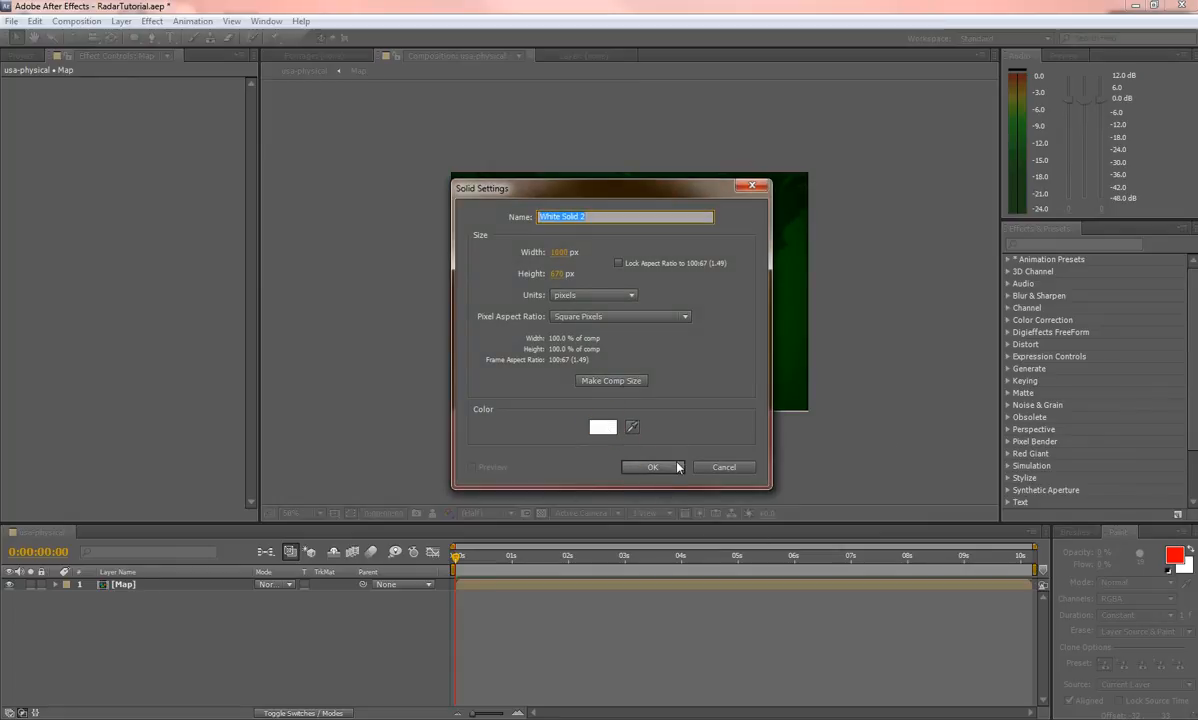
- Create a white solid, try a Ramp, then apply the Grid effect instead
{"action": "left_click", "coordinate": [652, 467]}
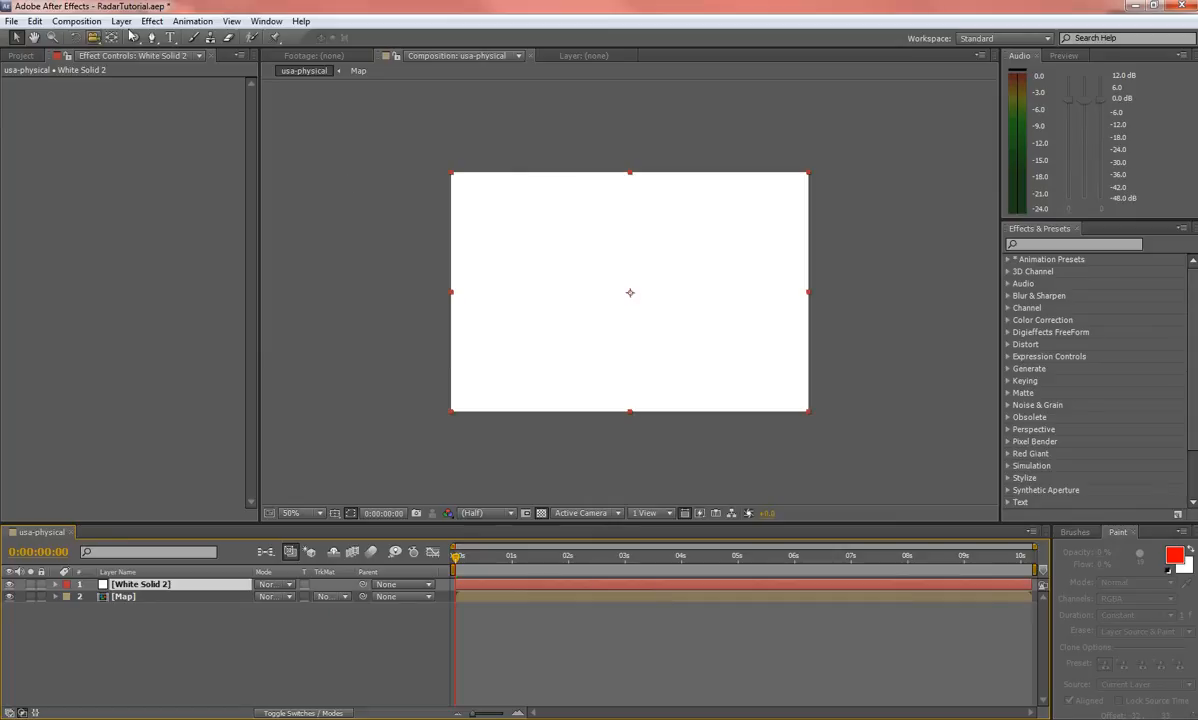
{"action": "left_click", "coordinate": [151, 20]}
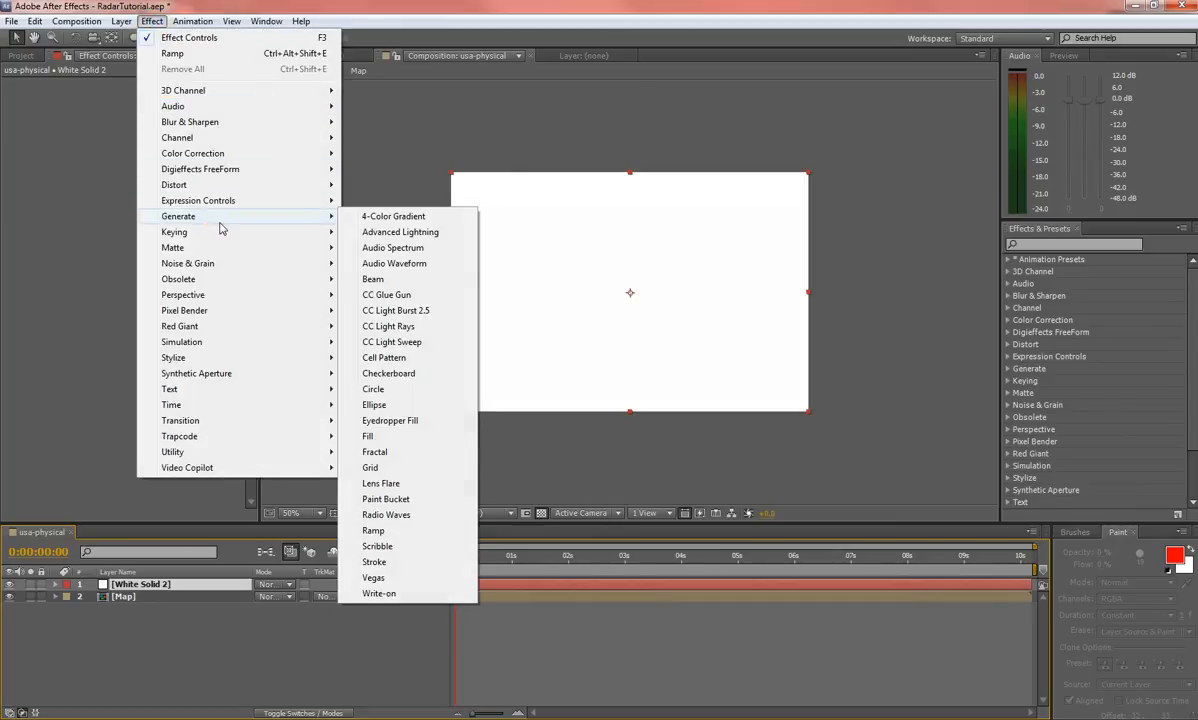
{"action": "left_click", "coordinate": [373, 530]}
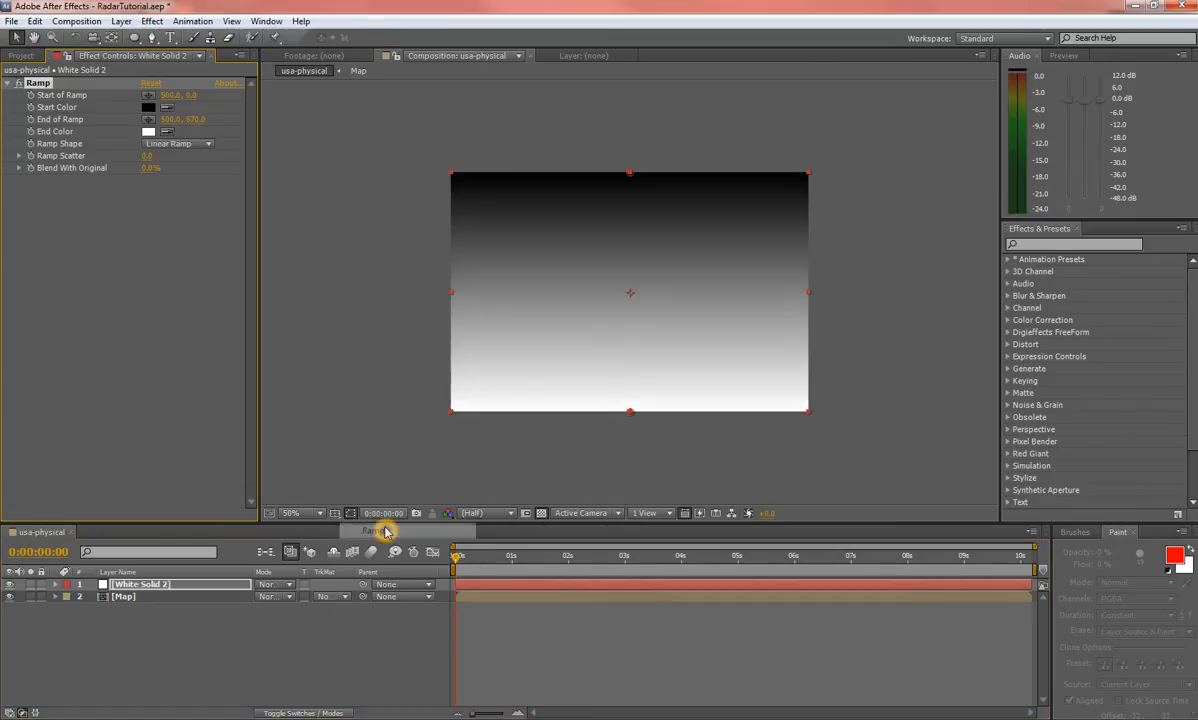
{"action": "mouse_move", "coordinate": [322, 490]}
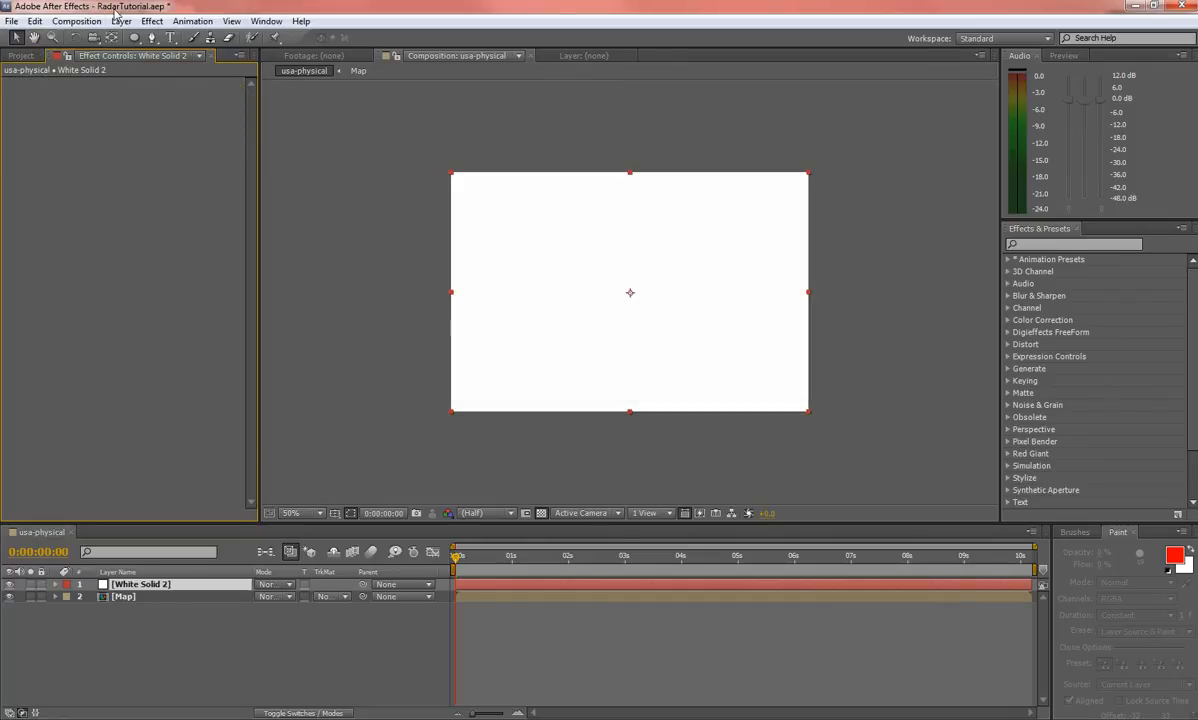
{"action": "left_click", "coordinate": [151, 20]}
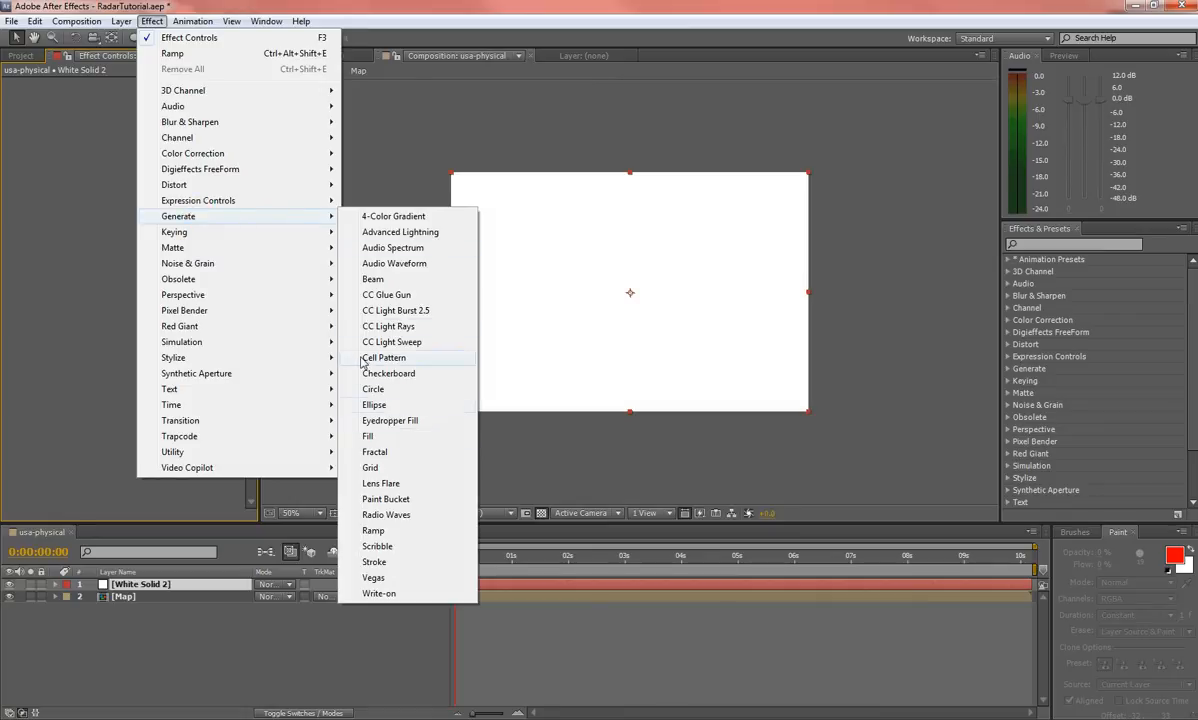
{"action": "left_click", "coordinate": [370, 467]}
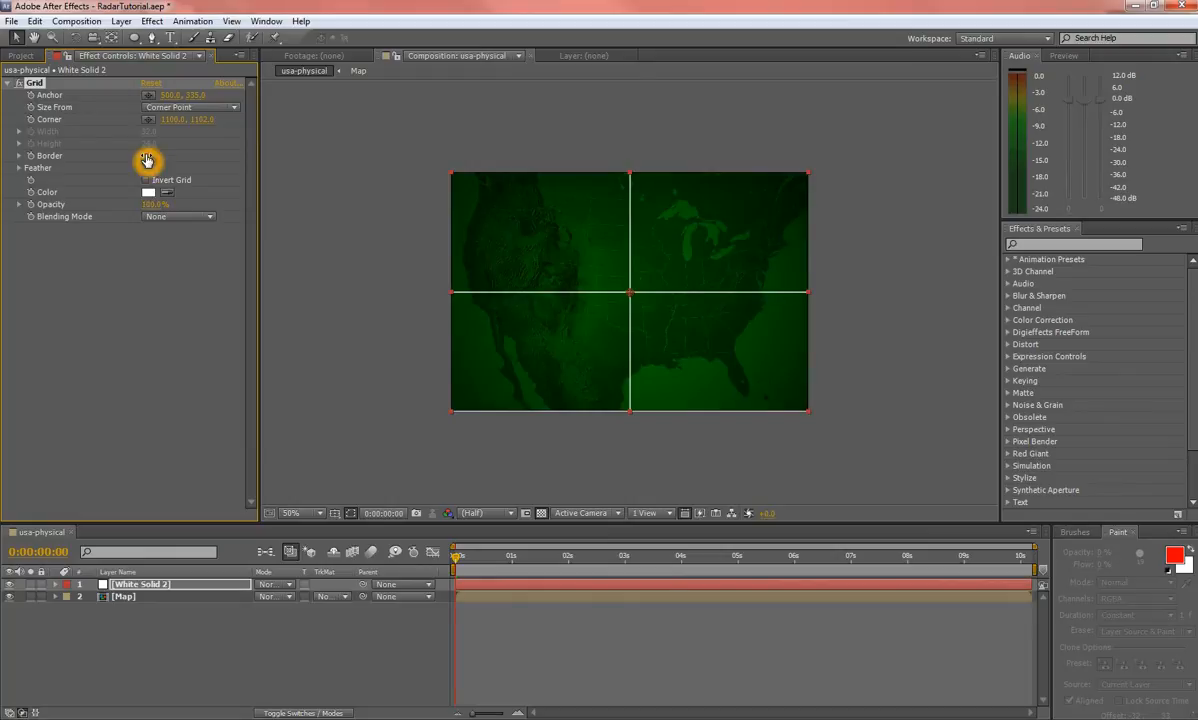
{"action": "mouse_move", "coordinate": [148, 160]}
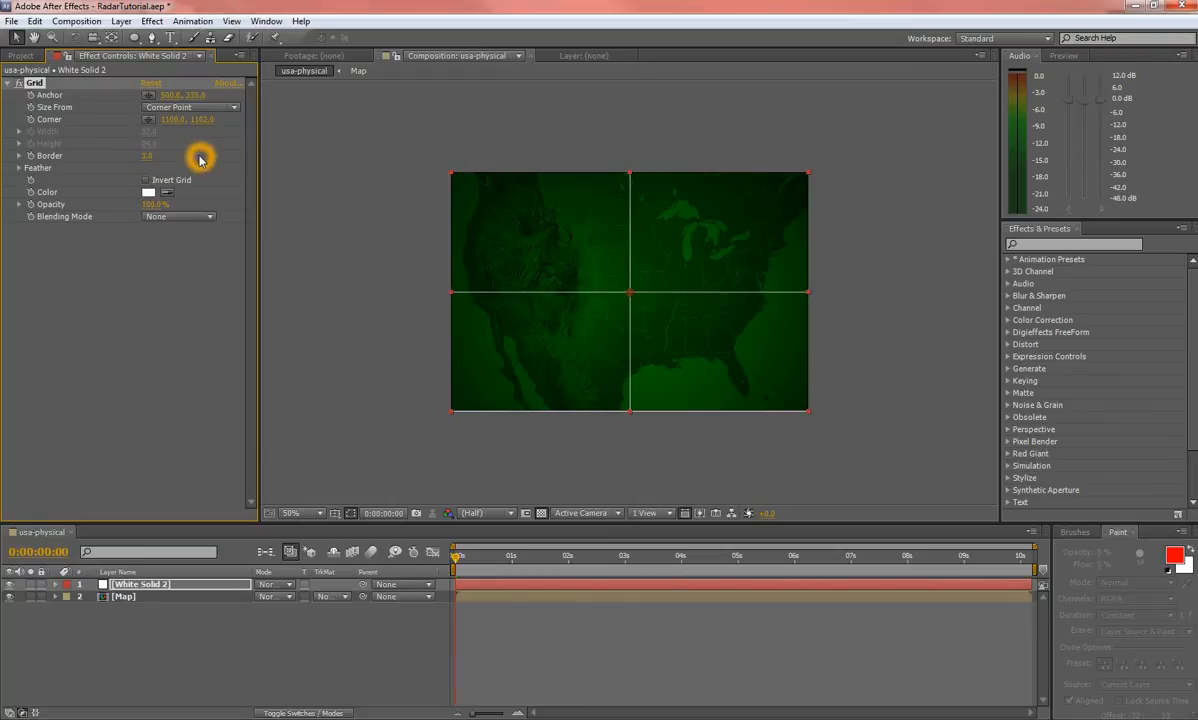
- Make the grid lines black with border 3 and pre-compose the solid as 'Crosshairs'
{"action": "left_click", "coordinate": [148, 192]}
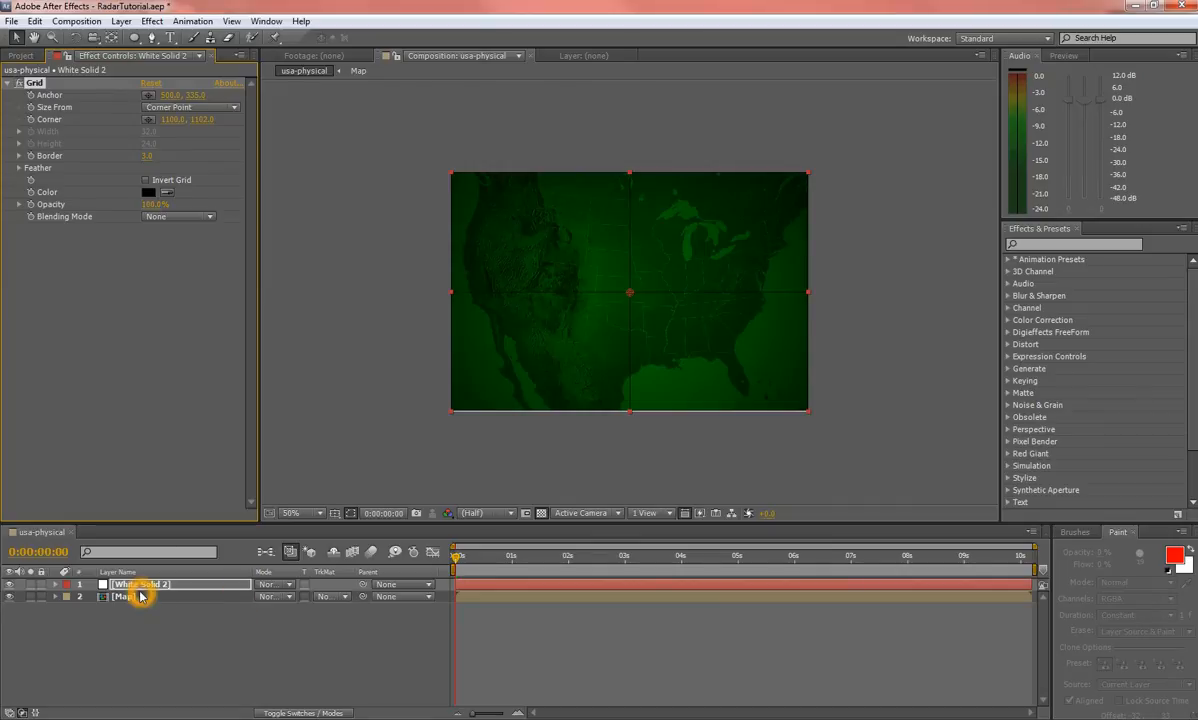
{"action": "double_click", "coordinate": [125, 597]}
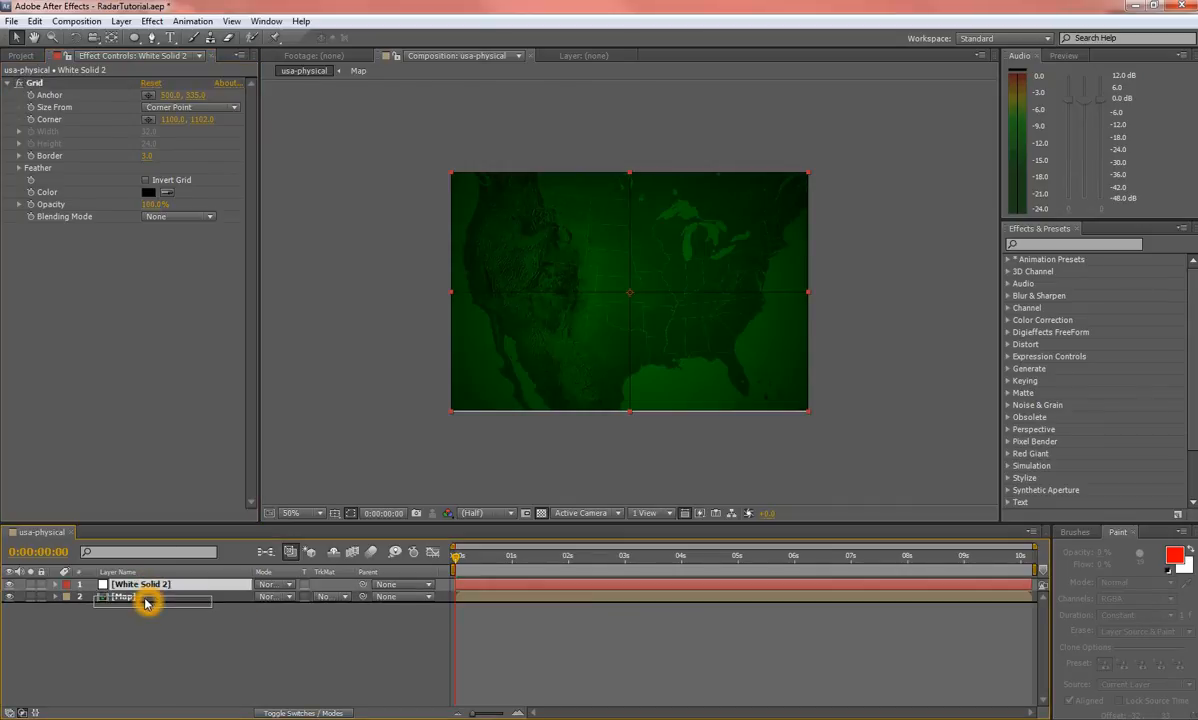
{"action": "left_click_drag", "start_coordinate": [147, 596], "coordinate": [147, 583]}
{"action": "type", "text": "Cross"}
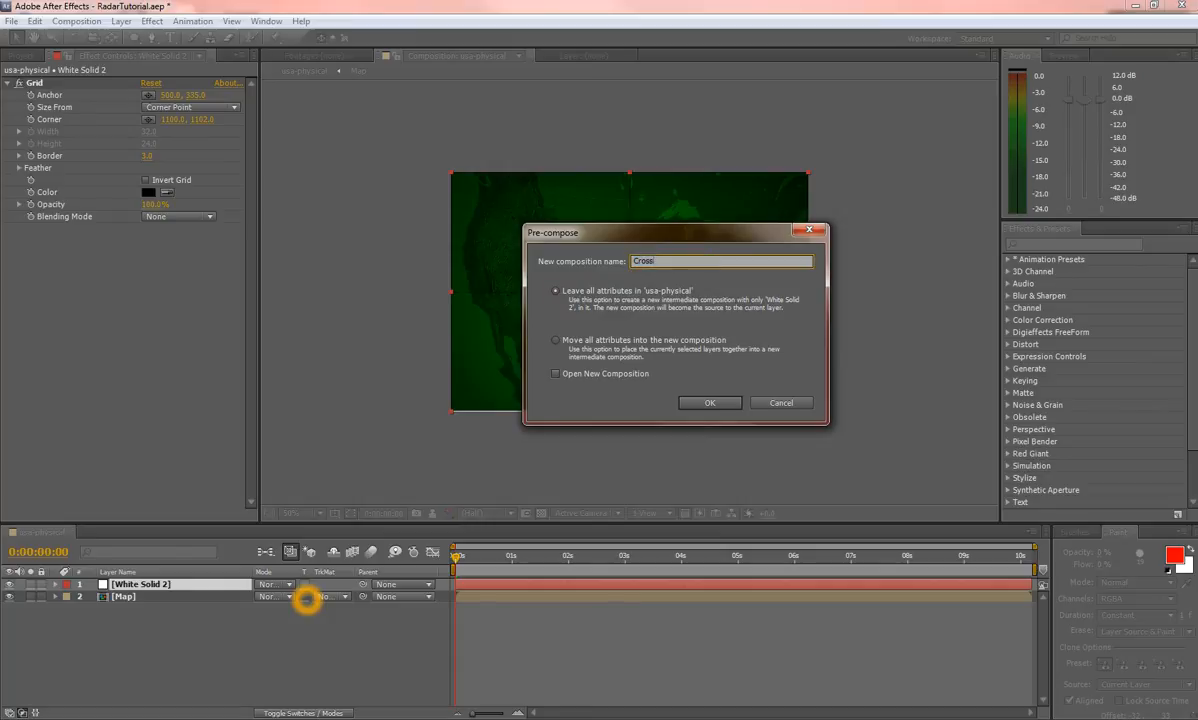
{"action": "left_click", "coordinate": [709, 402]}
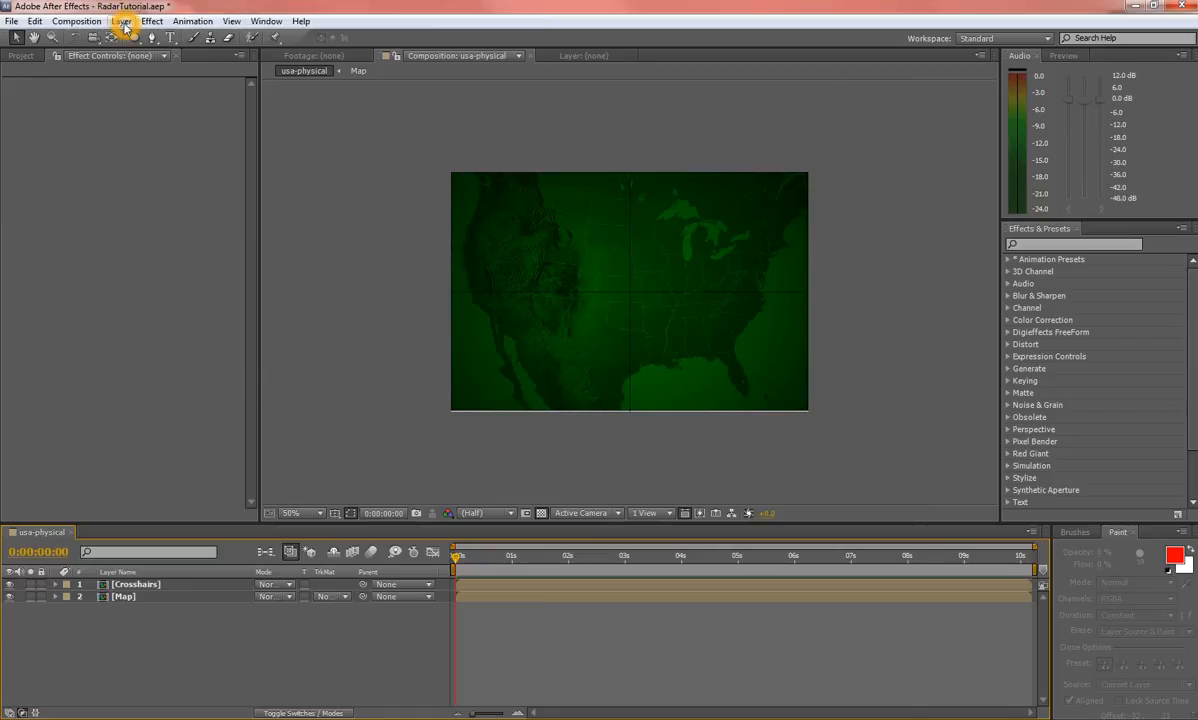
- Add White Solid 3 at 1600 px wide, larger than the comp, and hide it
{"action": "left_click", "coordinate": [121, 20]}
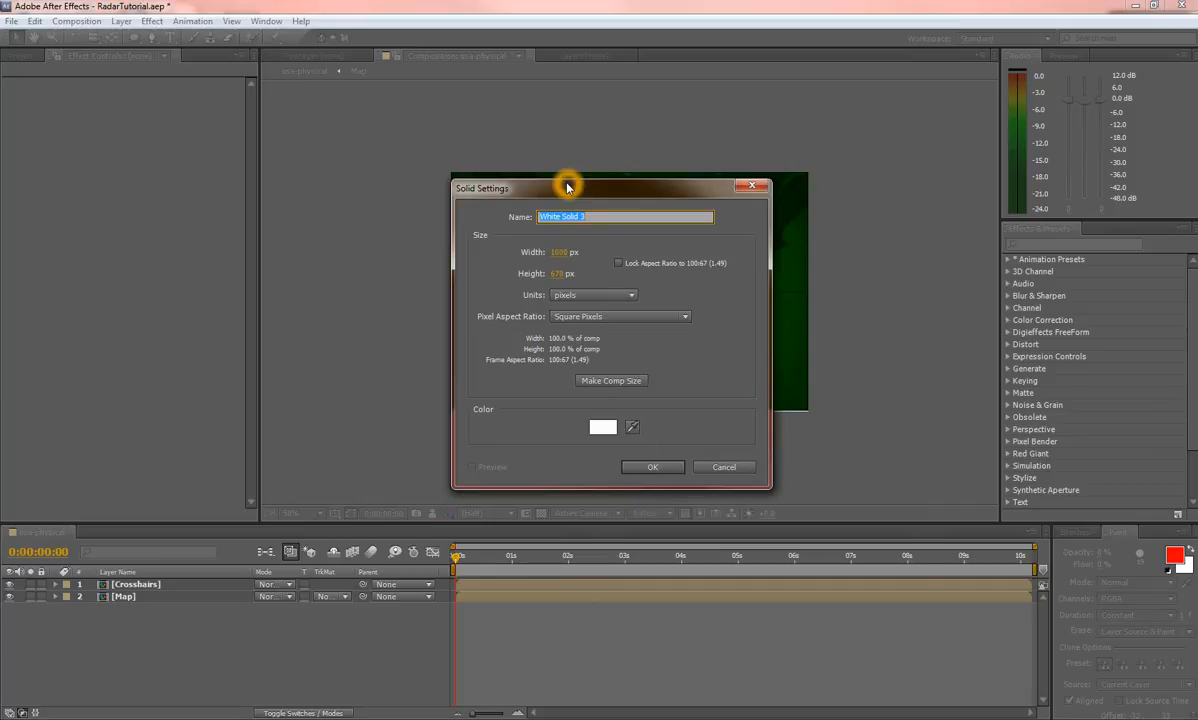
{"action": "mouse_move", "coordinate": [588, 209]}
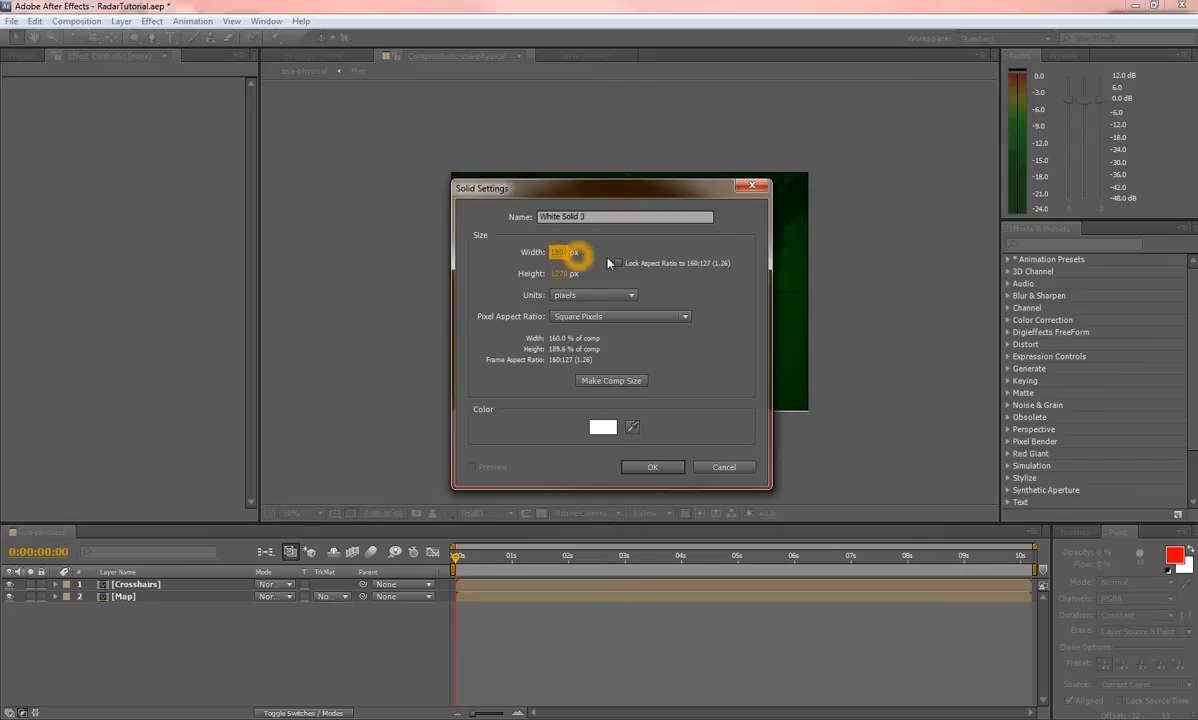
{"action": "mouse_move", "coordinate": [604, 425]}
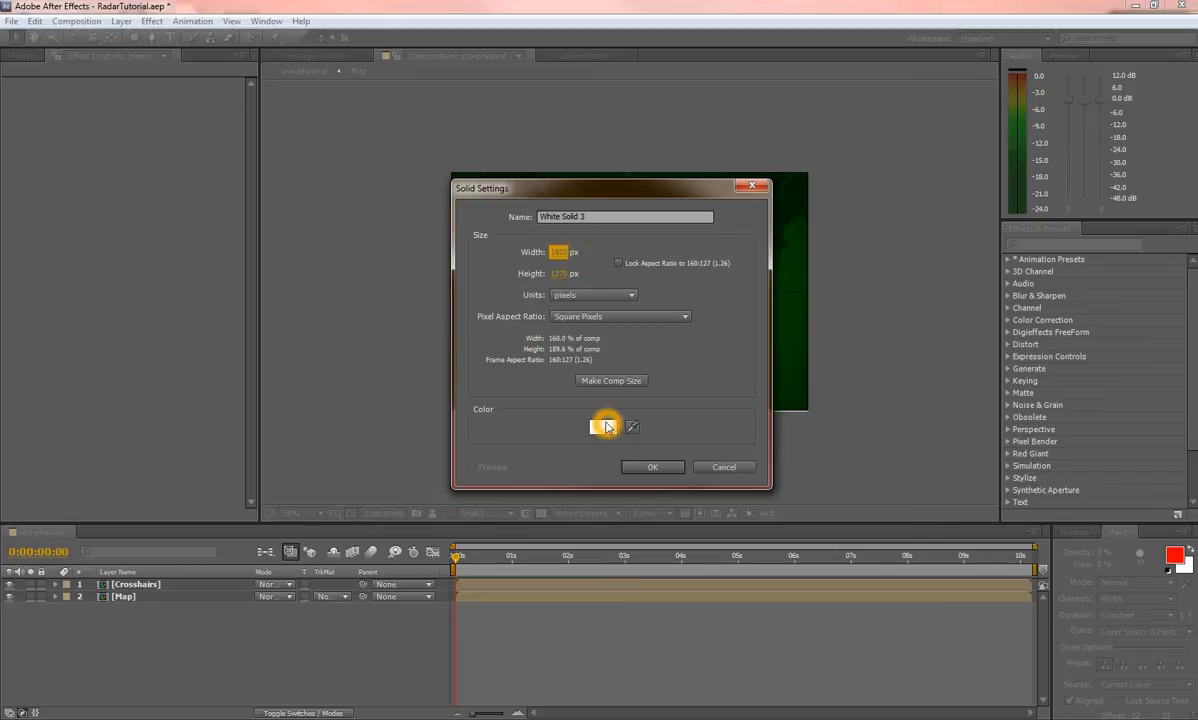
{"action": "left_click", "coordinate": [652, 467]}
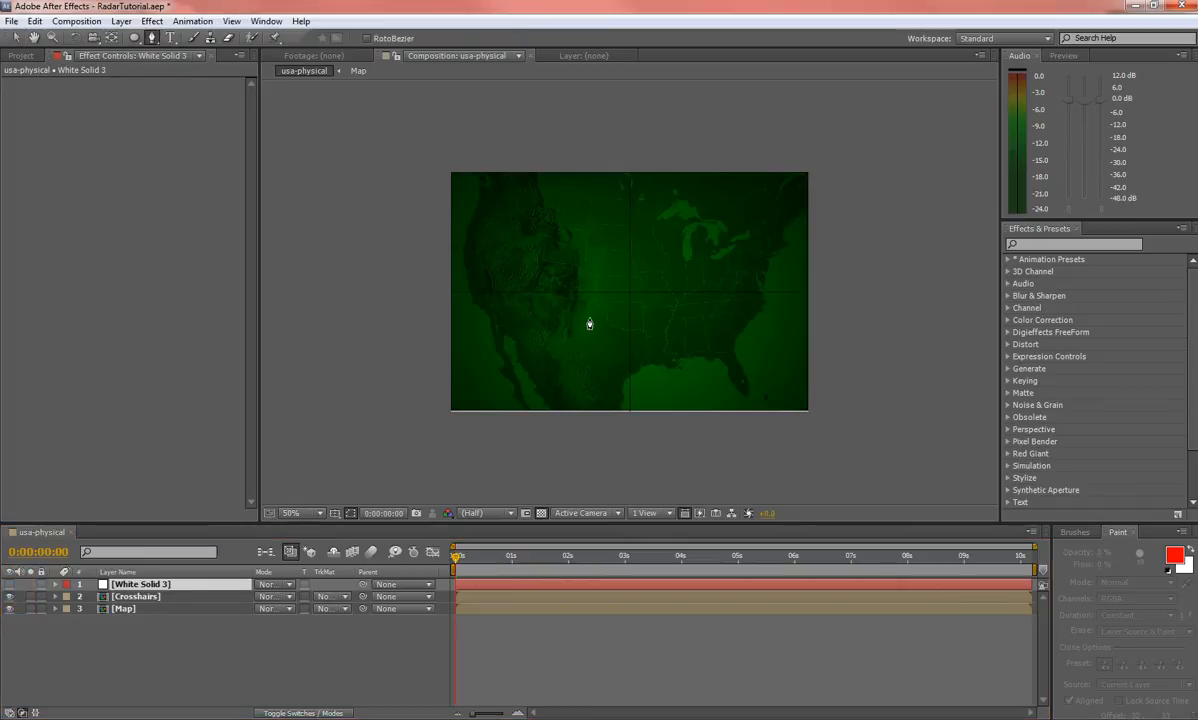
- Draw a three-point Pen mask on White Solid 3 with its tip on the crosshair centre
{"action": "left_click_drag", "start_coordinate": [629, 293], "coordinate": [349, 208]}
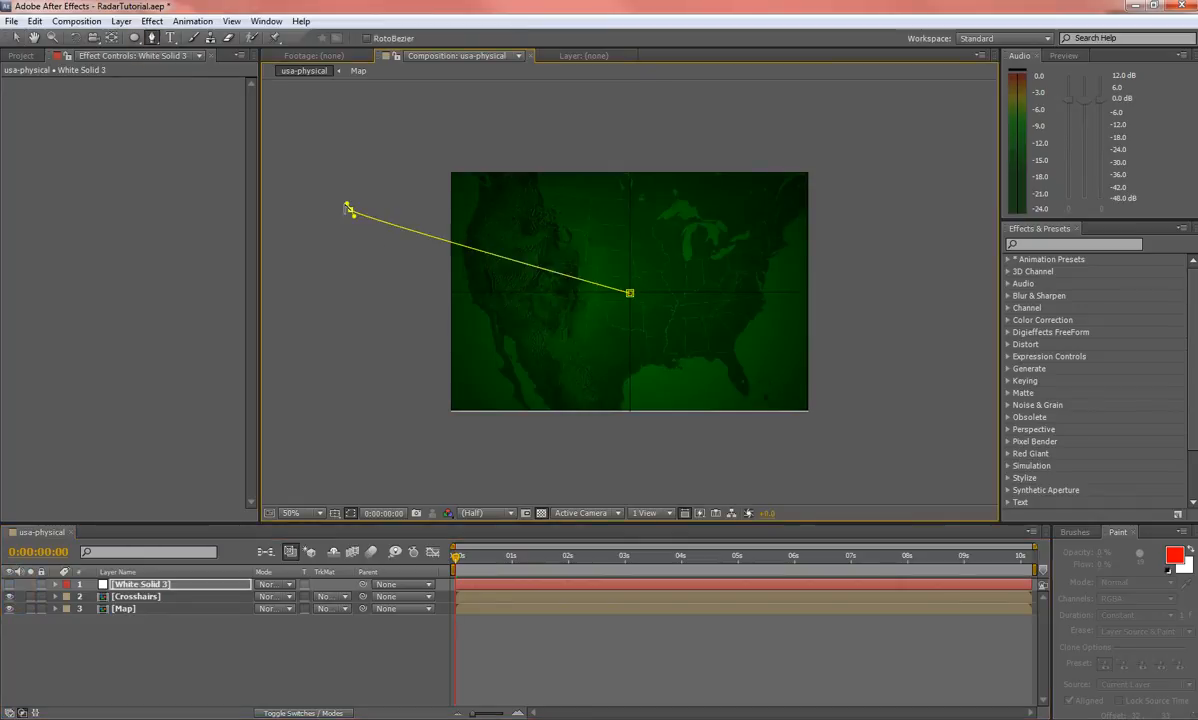
{"action": "left_click", "coordinate": [474, 118]}
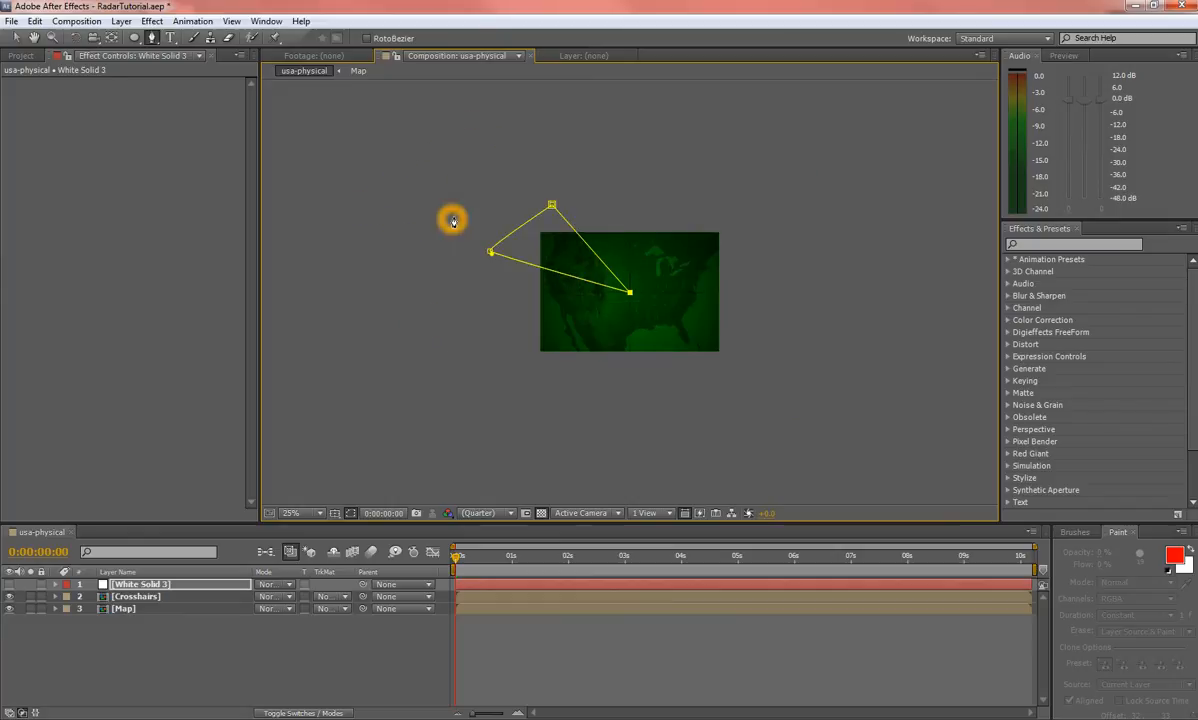
{"action": "left_click", "coordinate": [291, 513]}
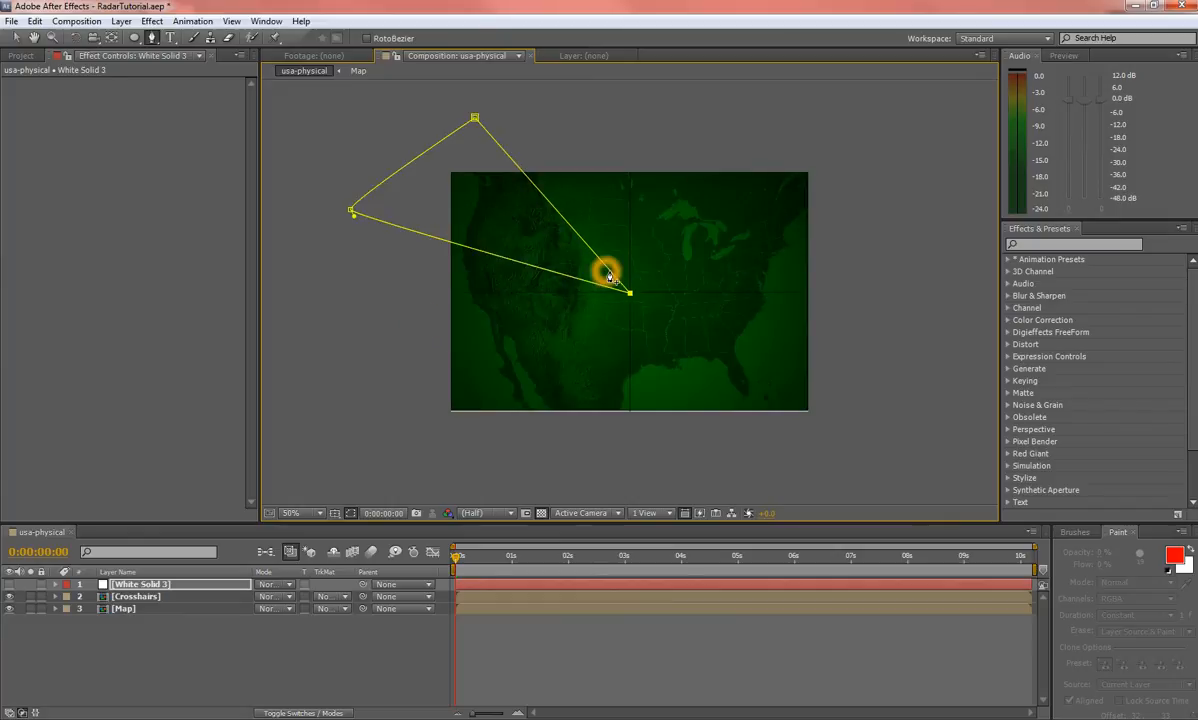
{"action": "left_click_drag", "start_coordinate": [608, 276], "coordinate": [628, 288]}
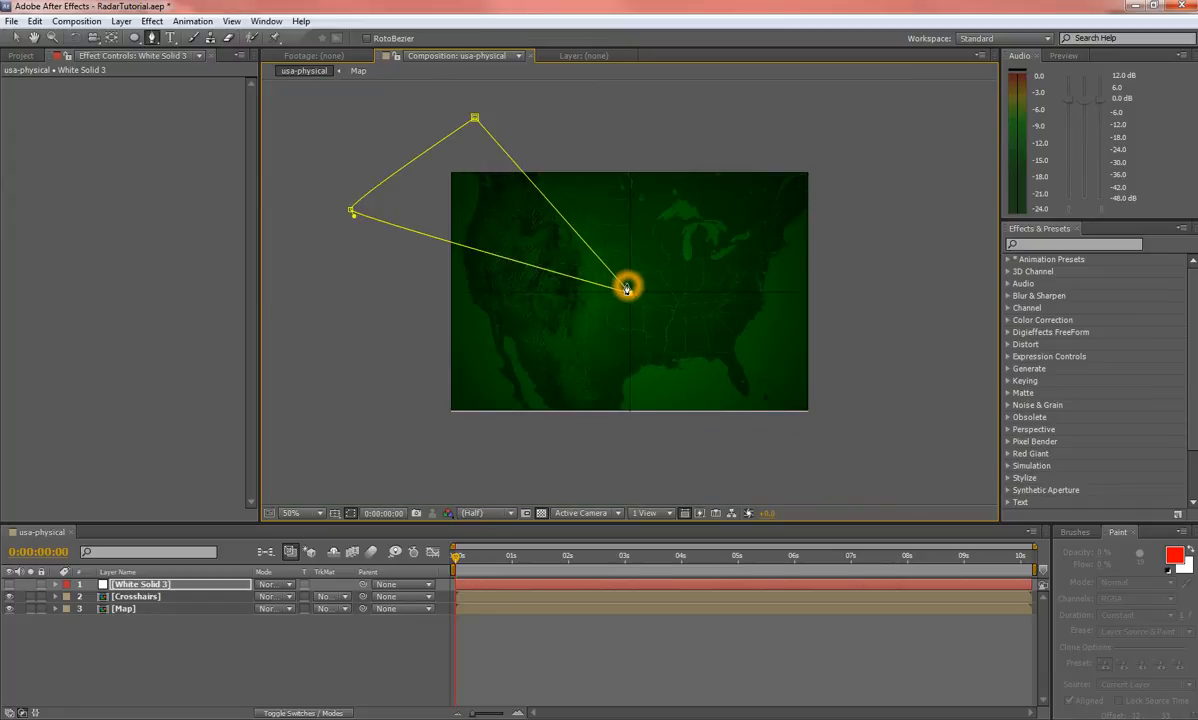
{"action": "left_click_drag", "start_coordinate": [627, 289], "coordinate": [645, 278]}
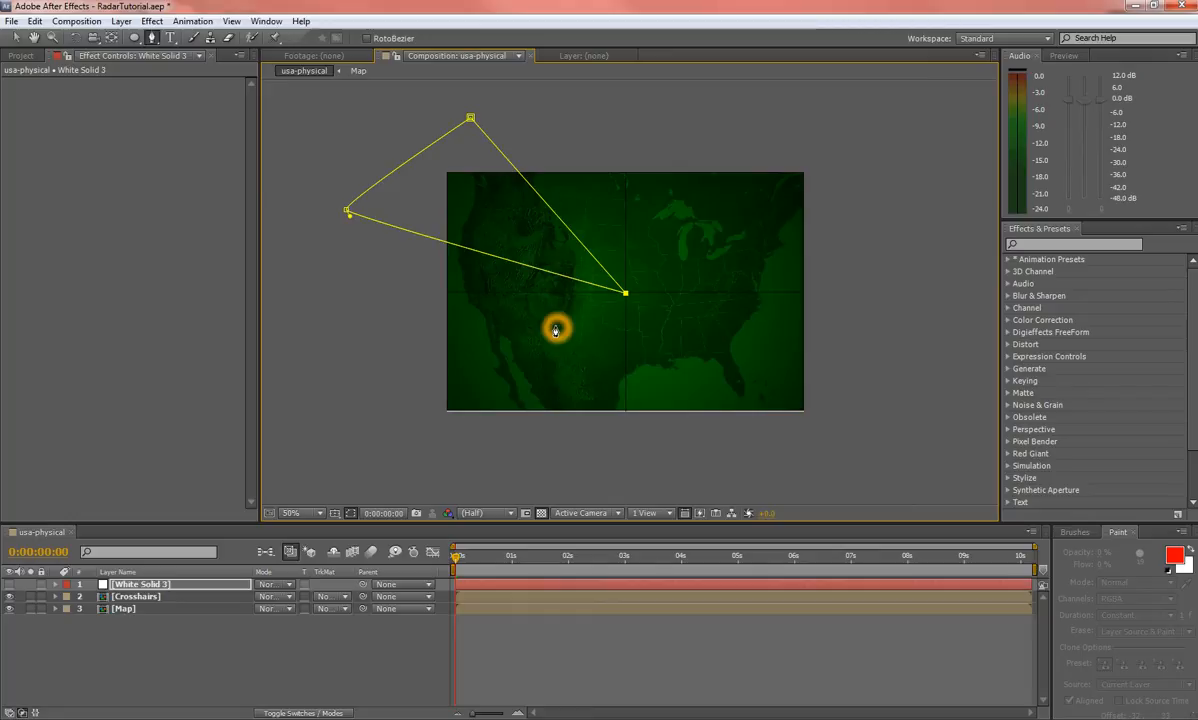
{"action": "mouse_move", "coordinate": [375, 370]}
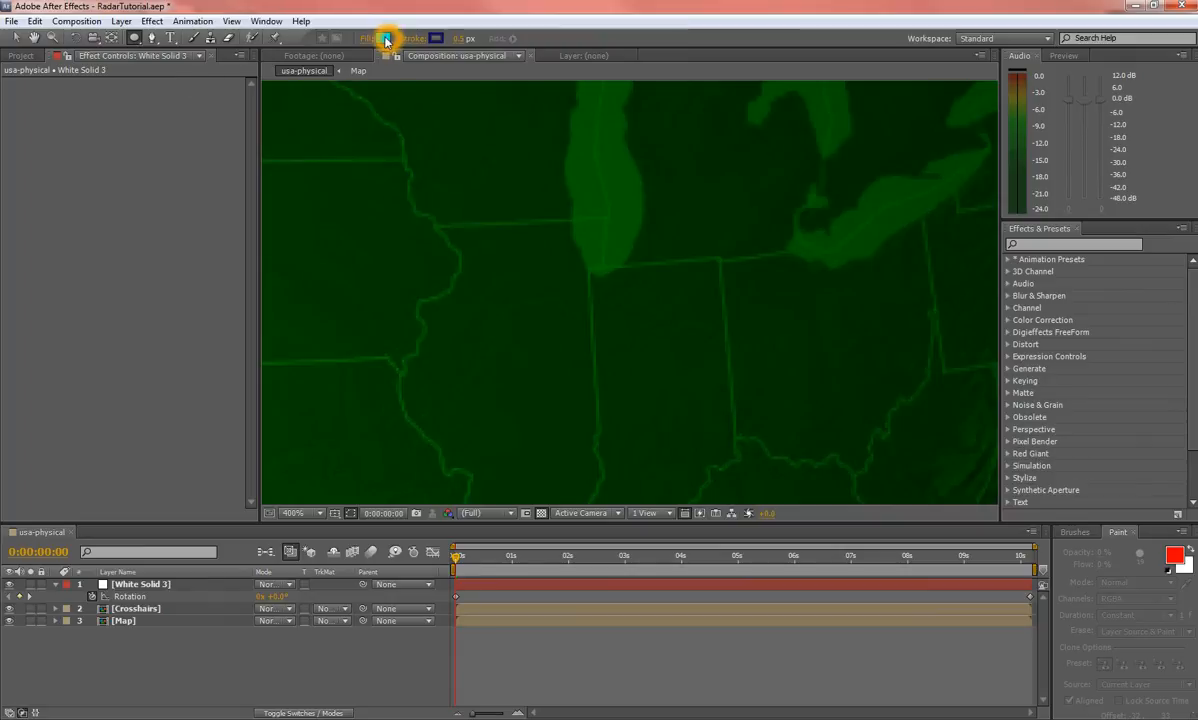
- Set the Ellipse shape fill to cyan and its stroke to dark blue
{"action": "left_click", "coordinate": [384, 38]}
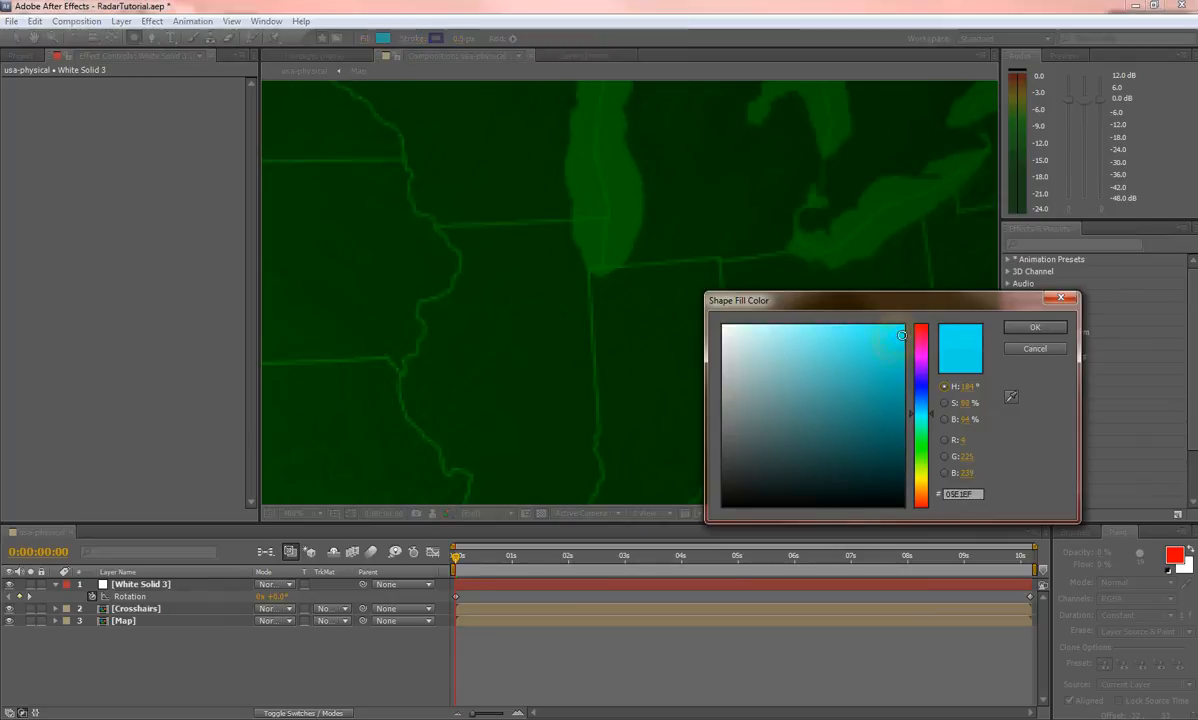
{"action": "left_click", "coordinate": [435, 38]}
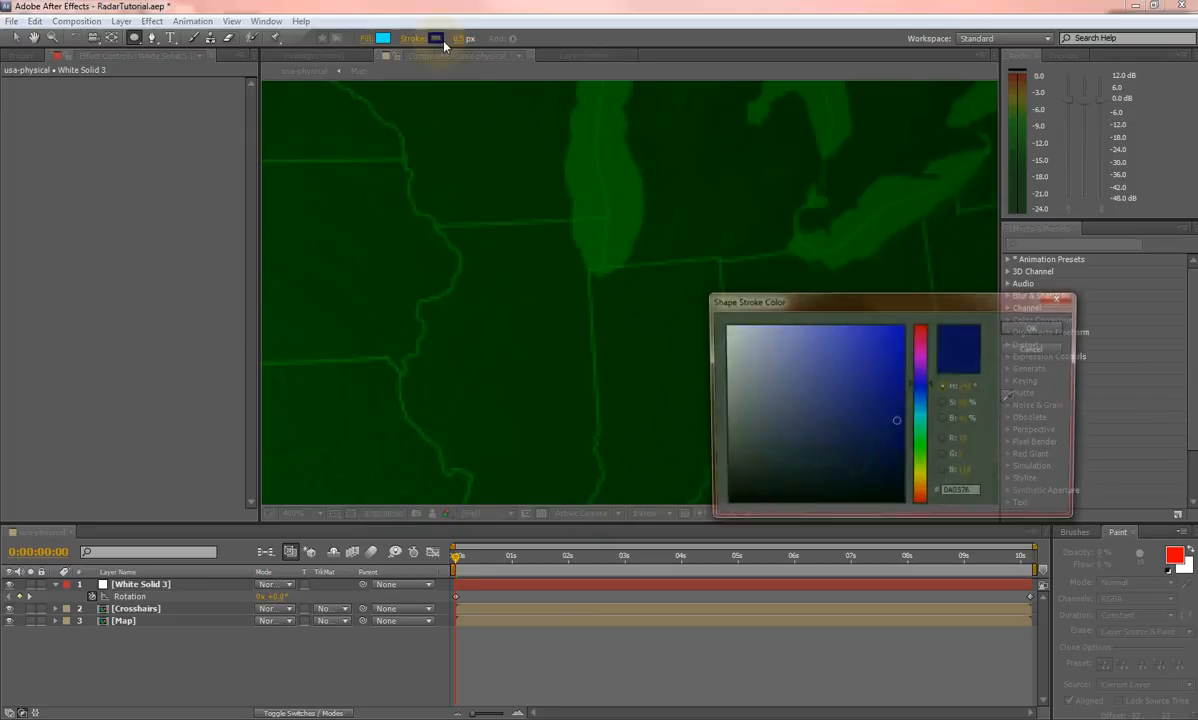
{"action": "left_click", "coordinate": [459, 38]}
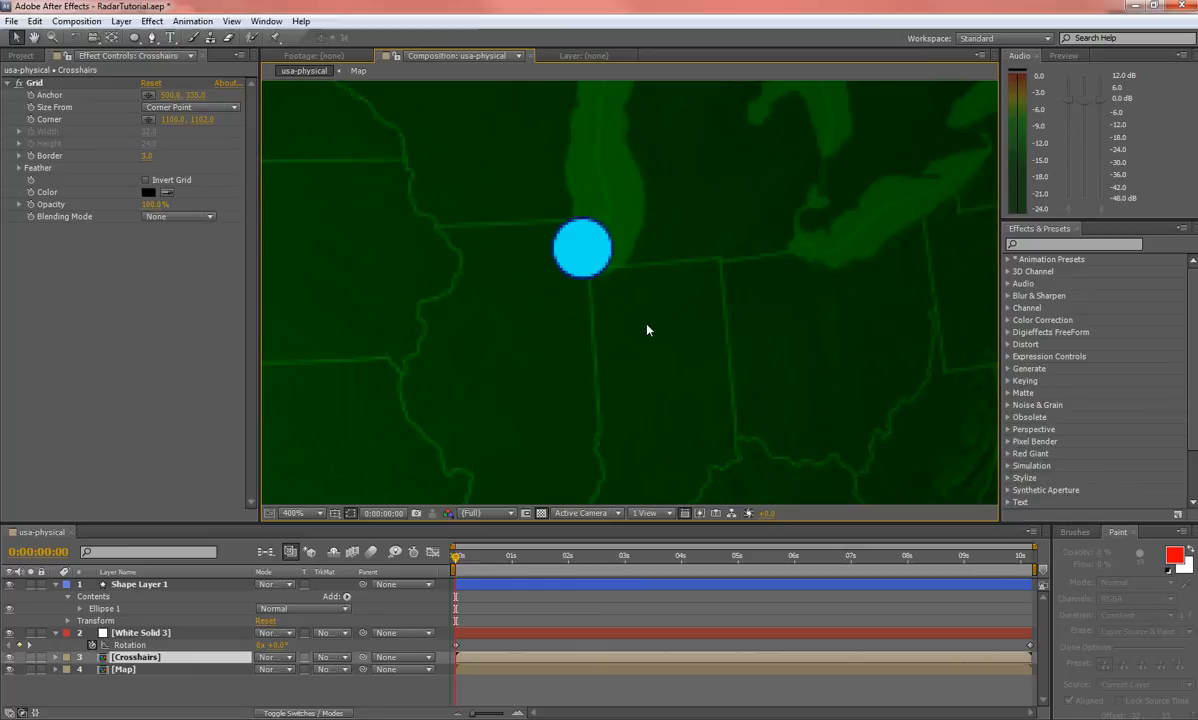
{"action": "mouse_move", "coordinate": [85, 643]}
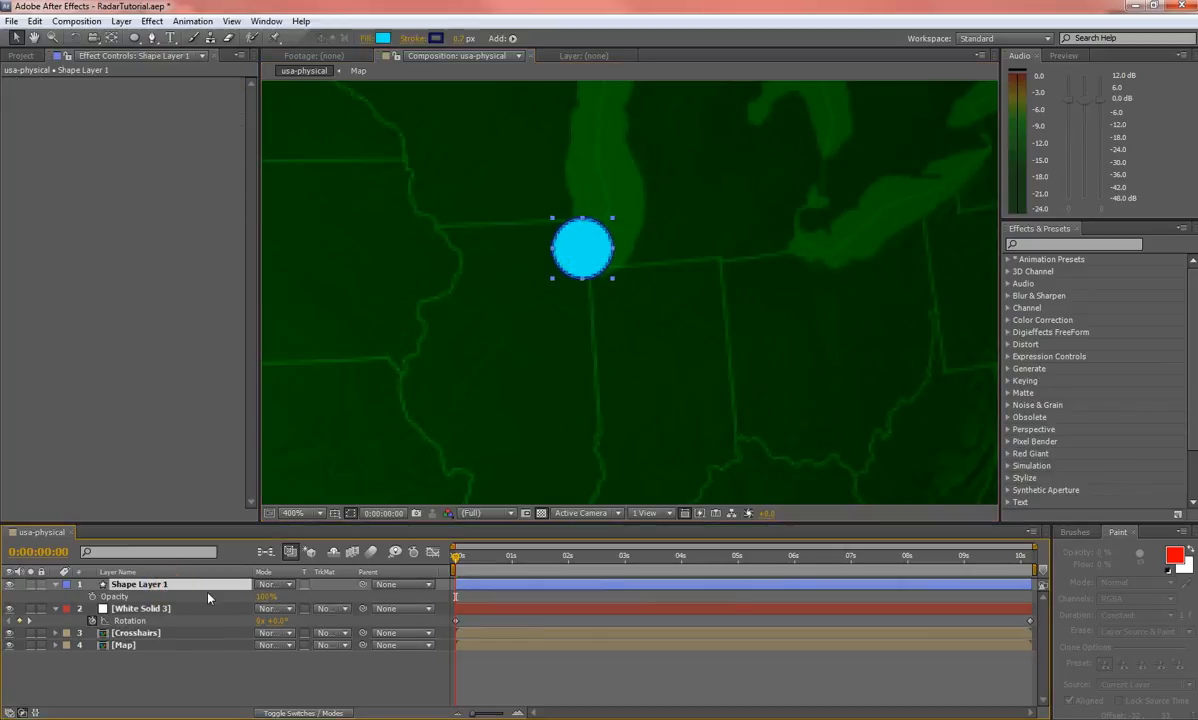
- Keyframe the Chicago blip's opacity at 0% just before the beam arrives
{"action": "left_click", "coordinate": [267, 596]}
{"action": "type", "text": "40"}
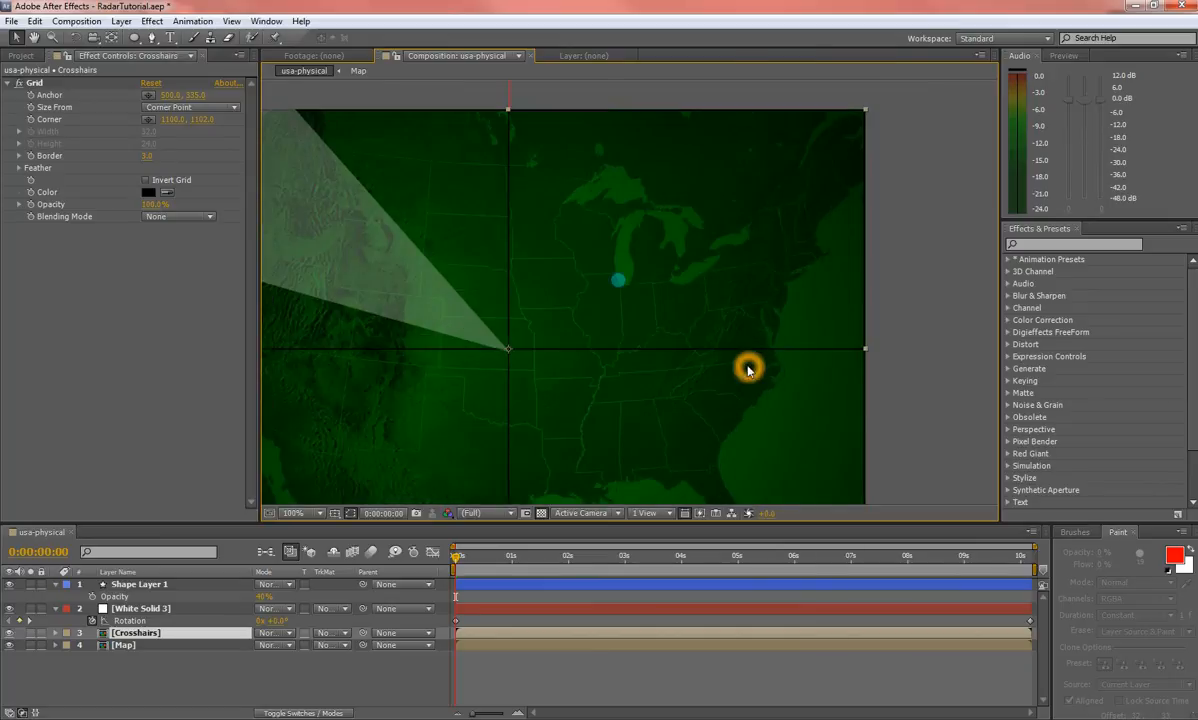
{"action": "left_click", "coordinate": [293, 513]}
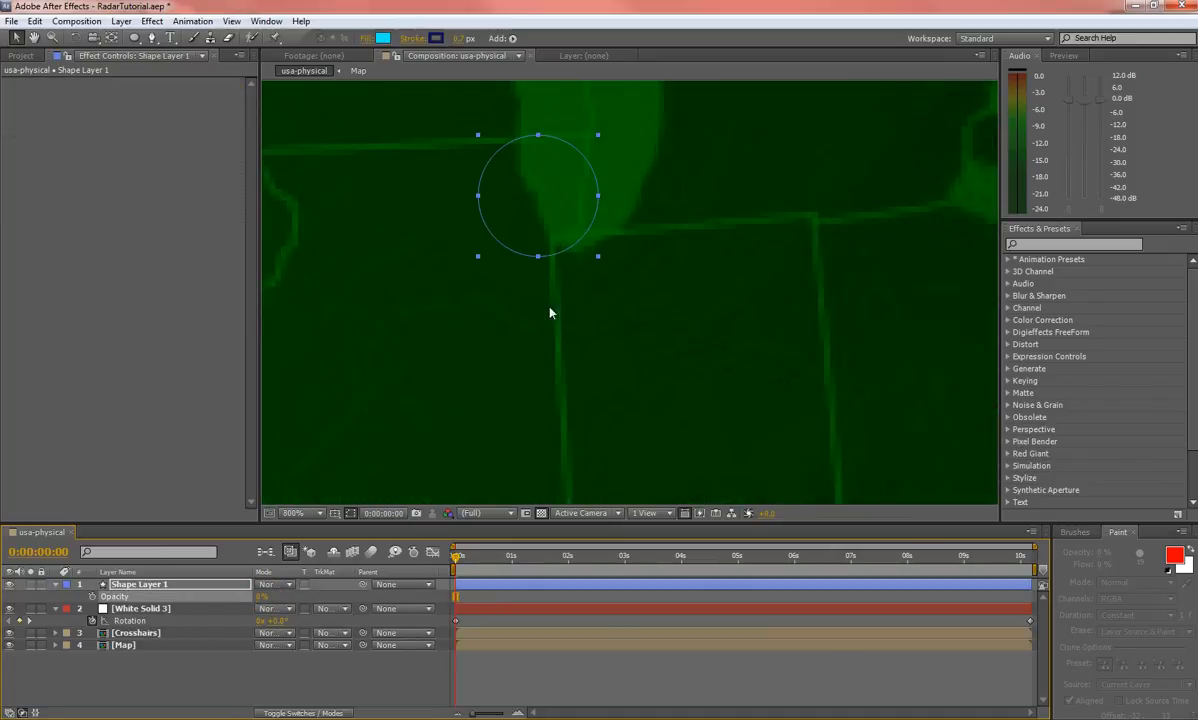
{"action": "left_click", "coordinate": [295, 513]}
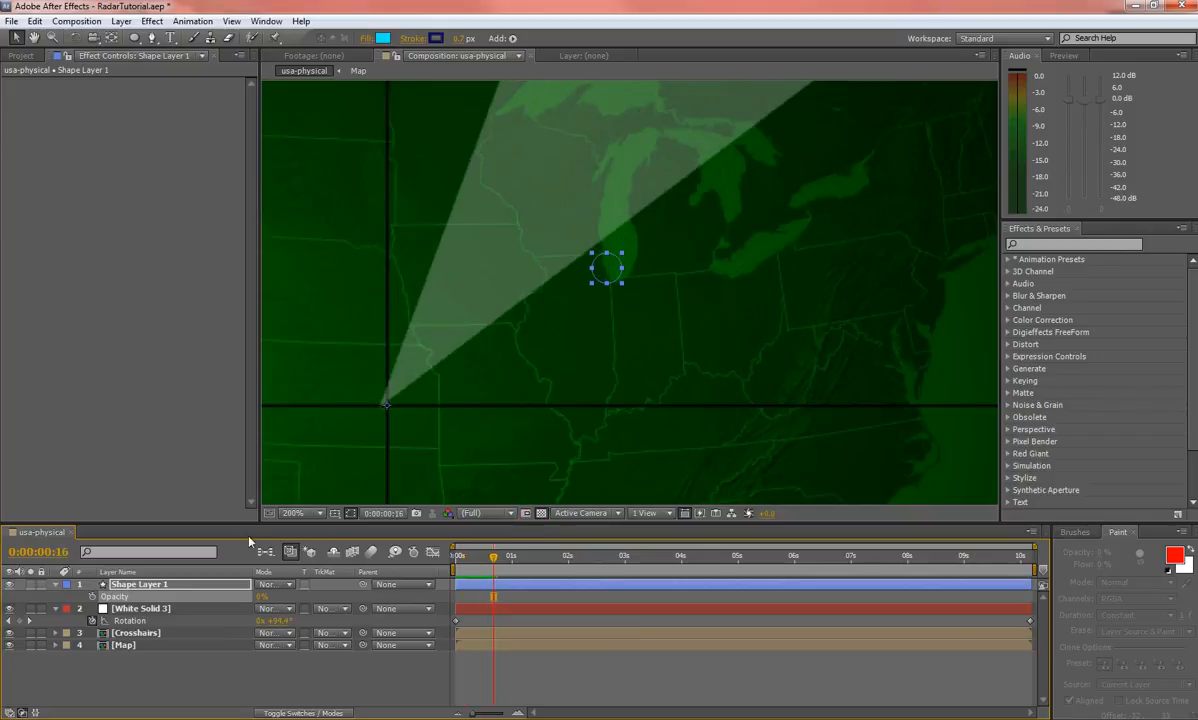
{"action": "left_click", "coordinate": [92, 596]}
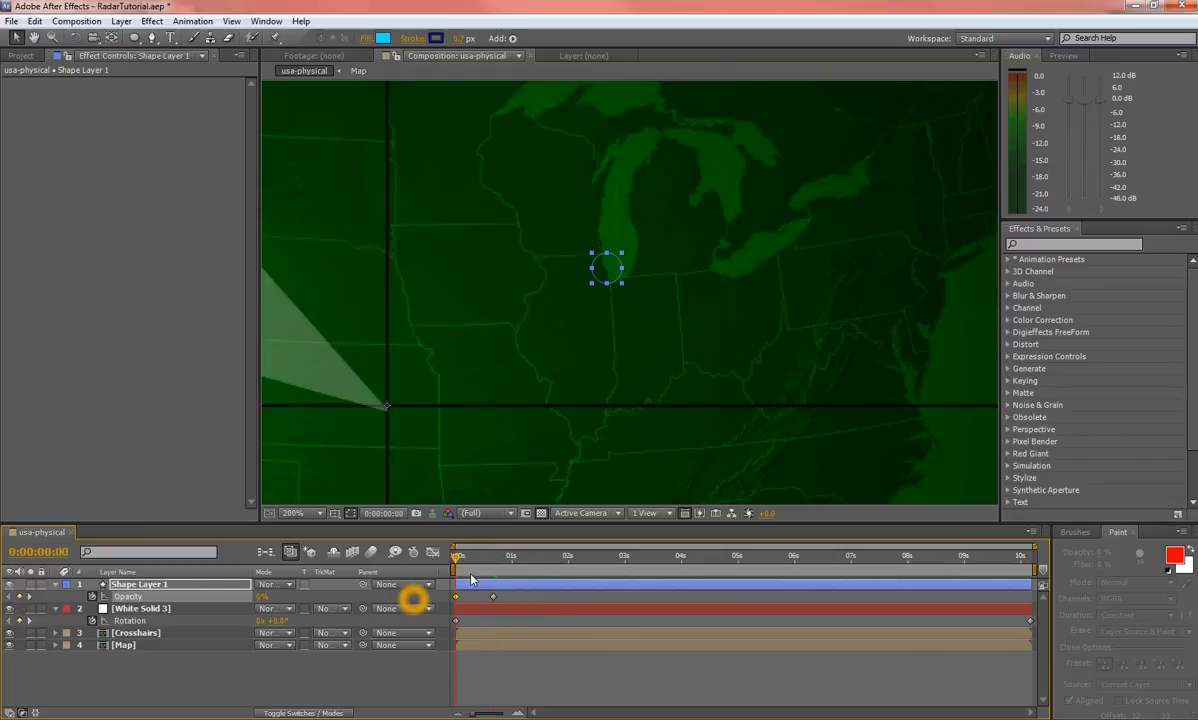
- Add opacity keyframes that raise the blip to 40% at the beam's pass, then back to 0%
{"action": "left_click_drag", "start_coordinate": [458, 555], "coordinate": [505, 555]}
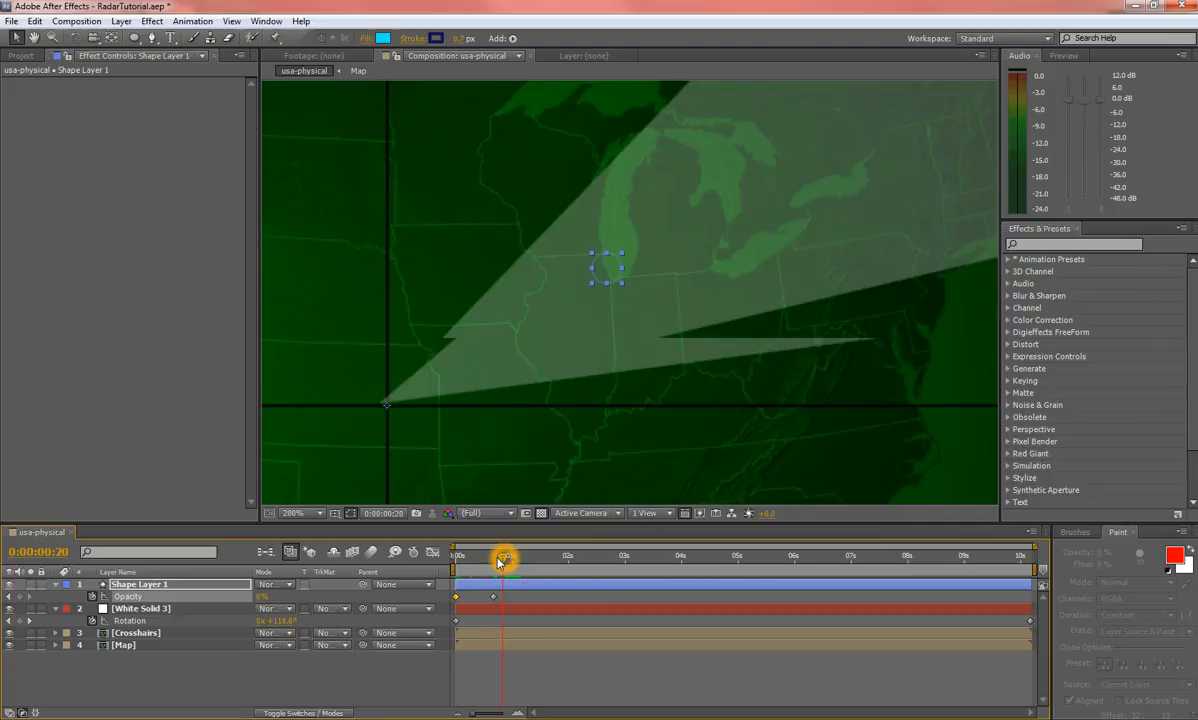
{"action": "left_click_drag", "start_coordinate": [505, 558], "coordinate": [493, 558]}
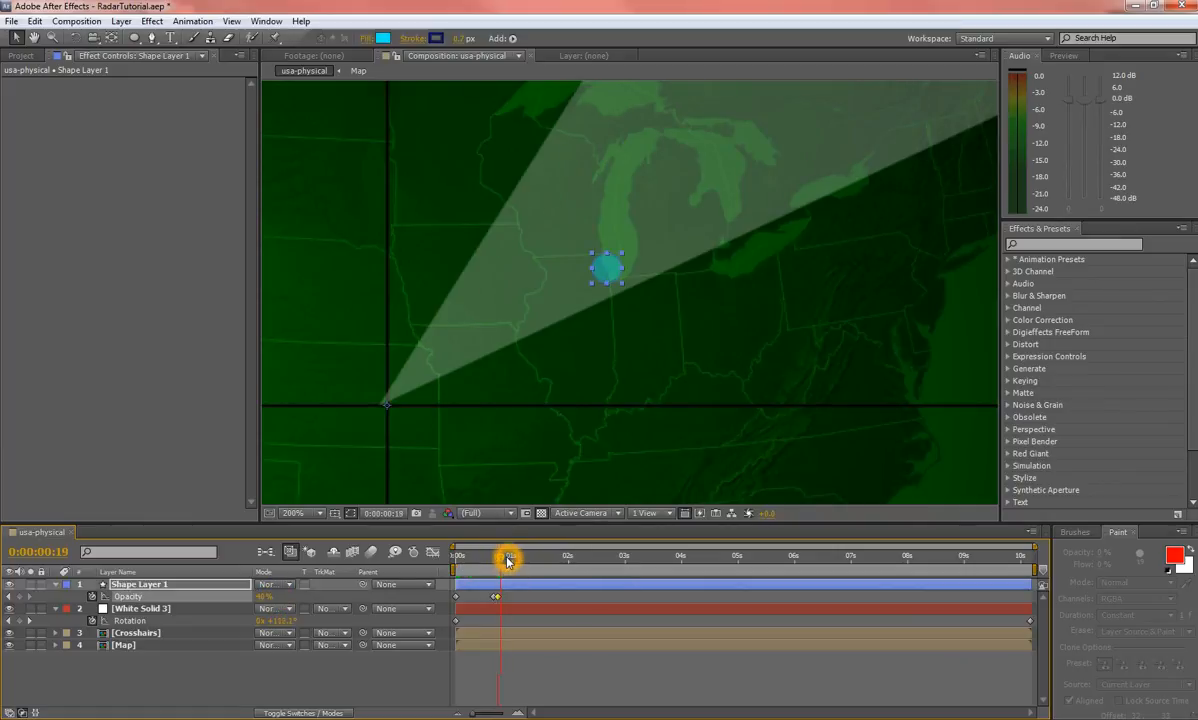
{"action": "left_click_drag", "start_coordinate": [508, 555], "coordinate": [508, 555]}
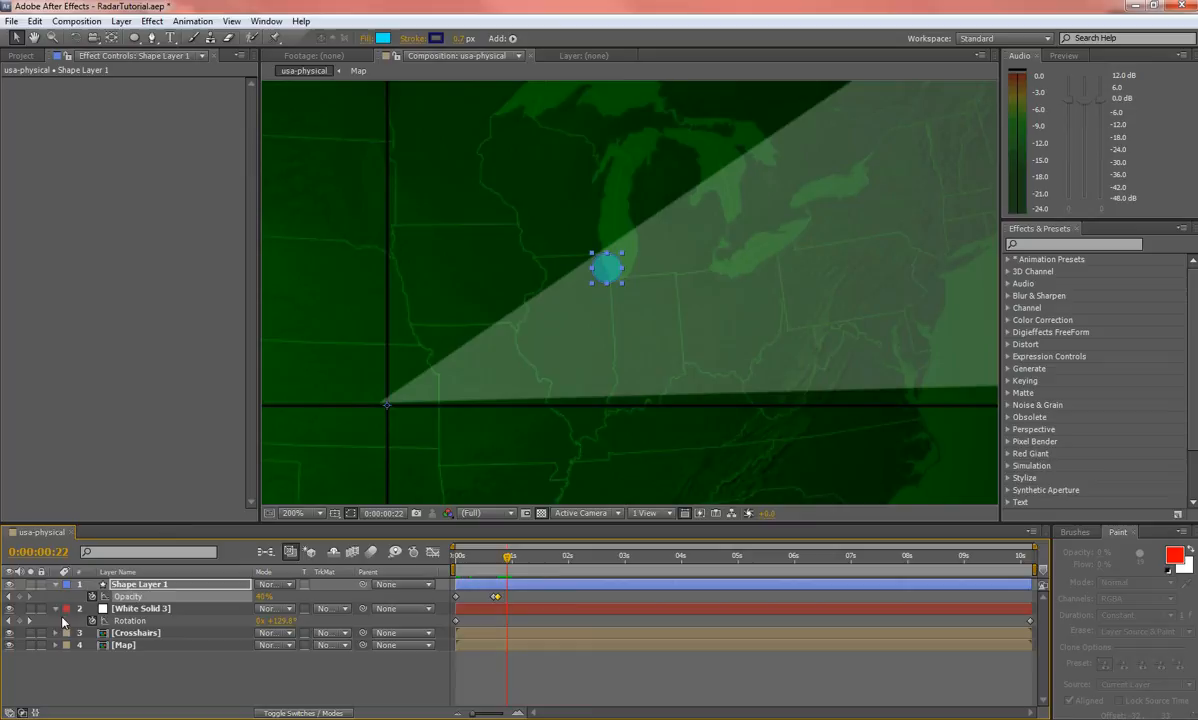
{"action": "left_click", "coordinate": [22, 600]}
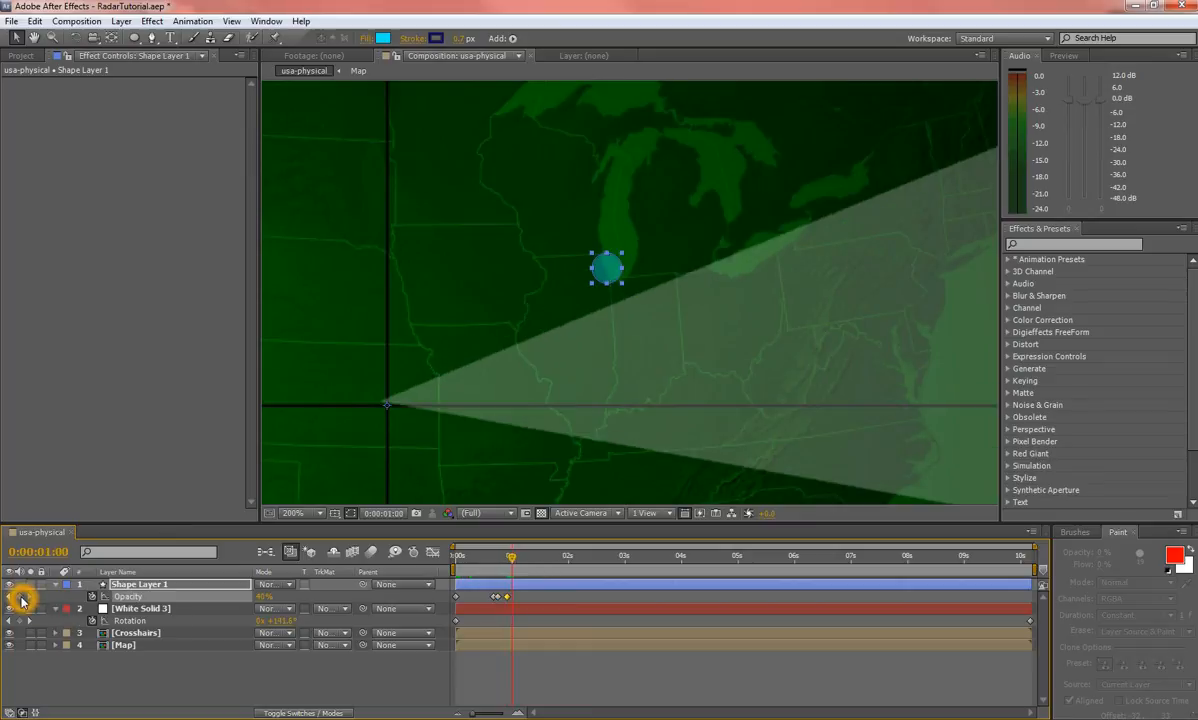
{"action": "double_click", "coordinate": [264, 596]}
{"action": "type", "text": "0"}
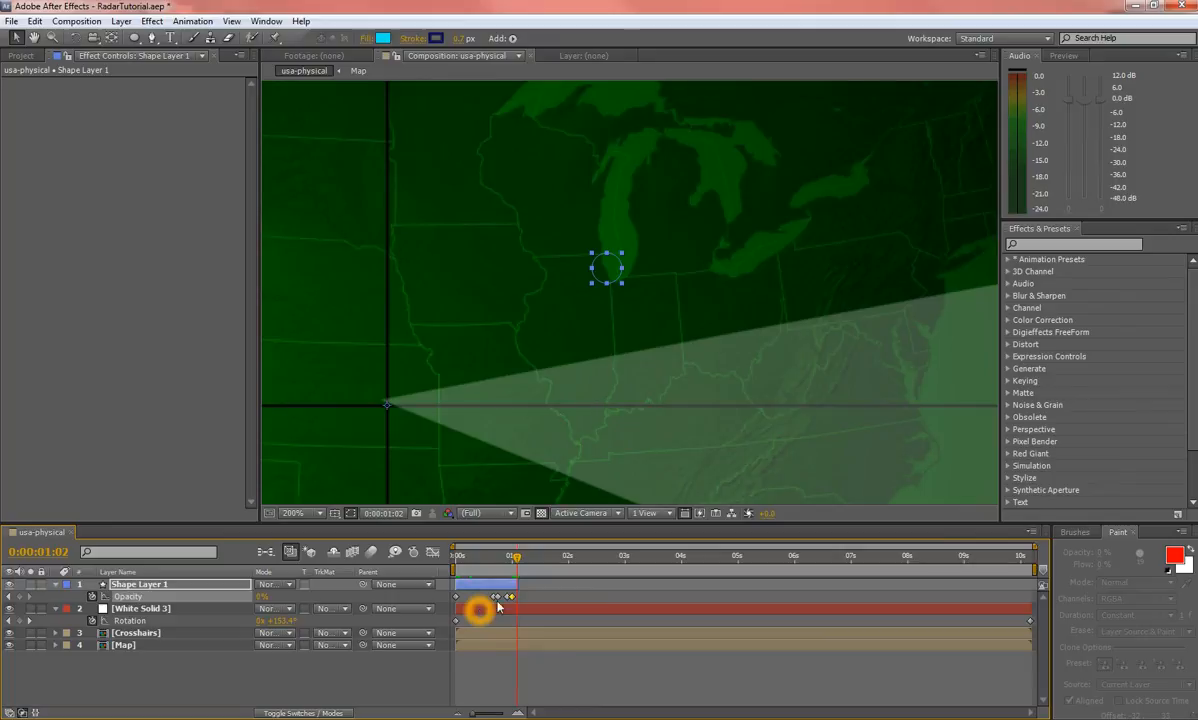
- Trim the blip layer to about one second and scrub to check the flash
{"action": "left_click_drag", "start_coordinate": [480, 610], "coordinate": [518, 610]}
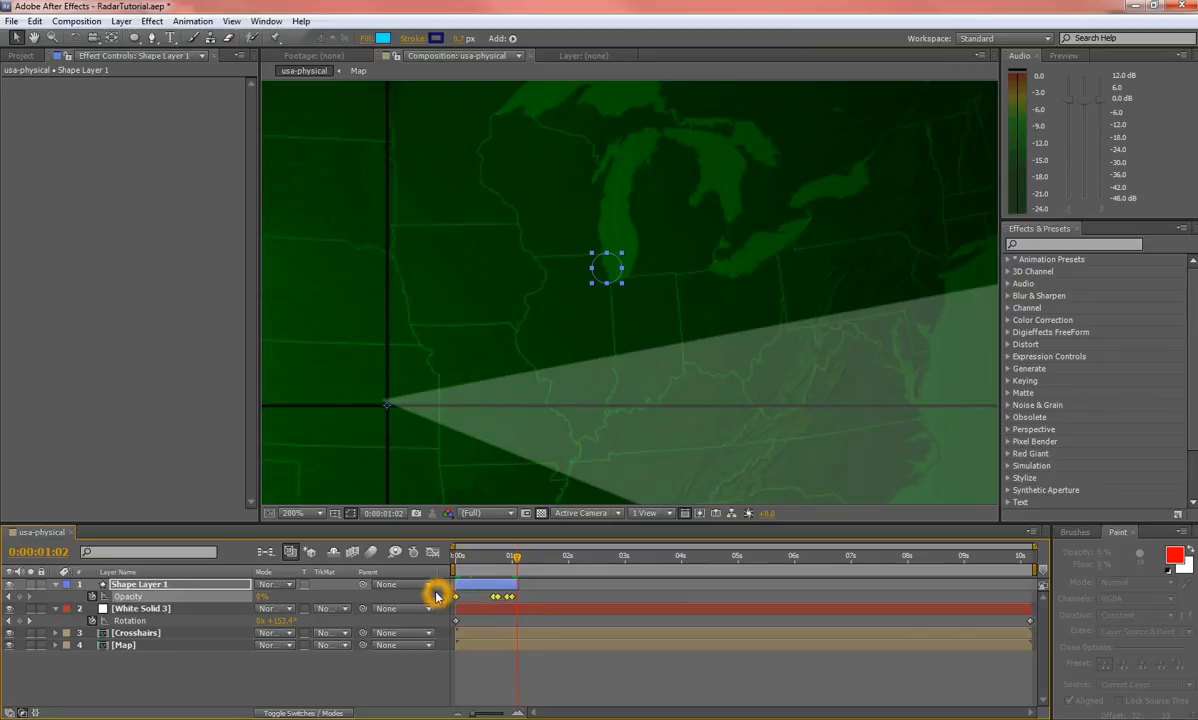
{"action": "left_click_drag", "start_coordinate": [515, 555], "coordinate": [508, 556]}
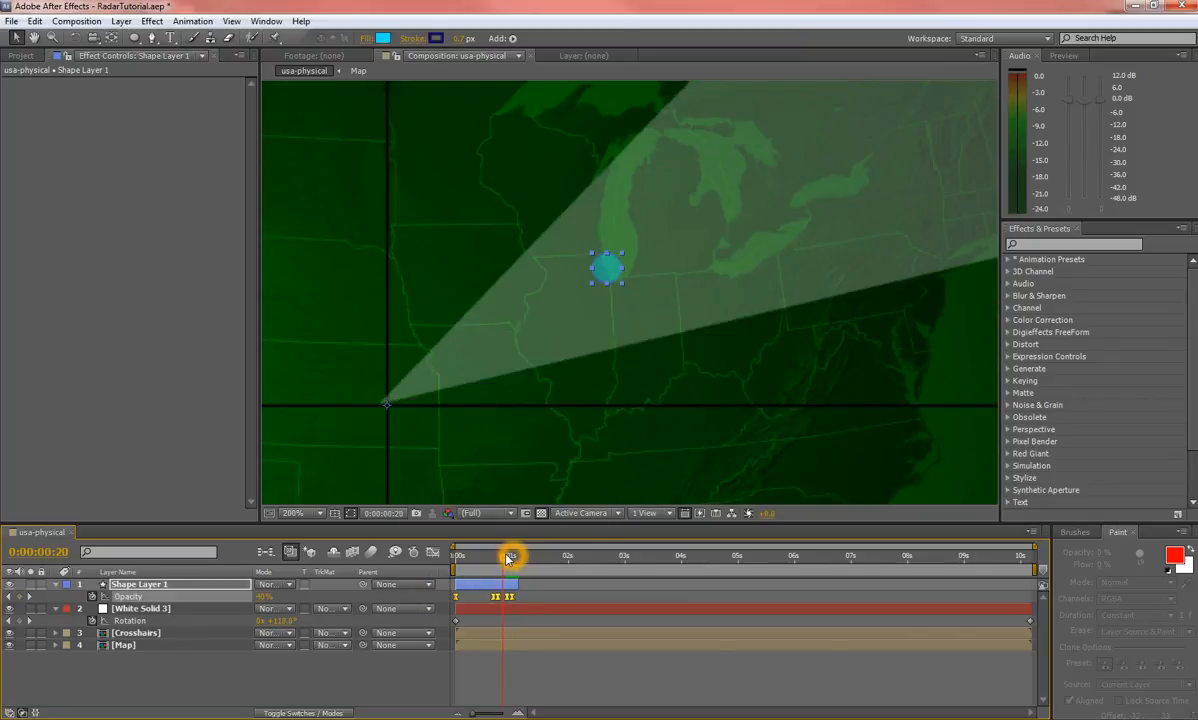
{"action": "left_click_drag", "start_coordinate": [510, 556], "coordinate": [505, 556]}
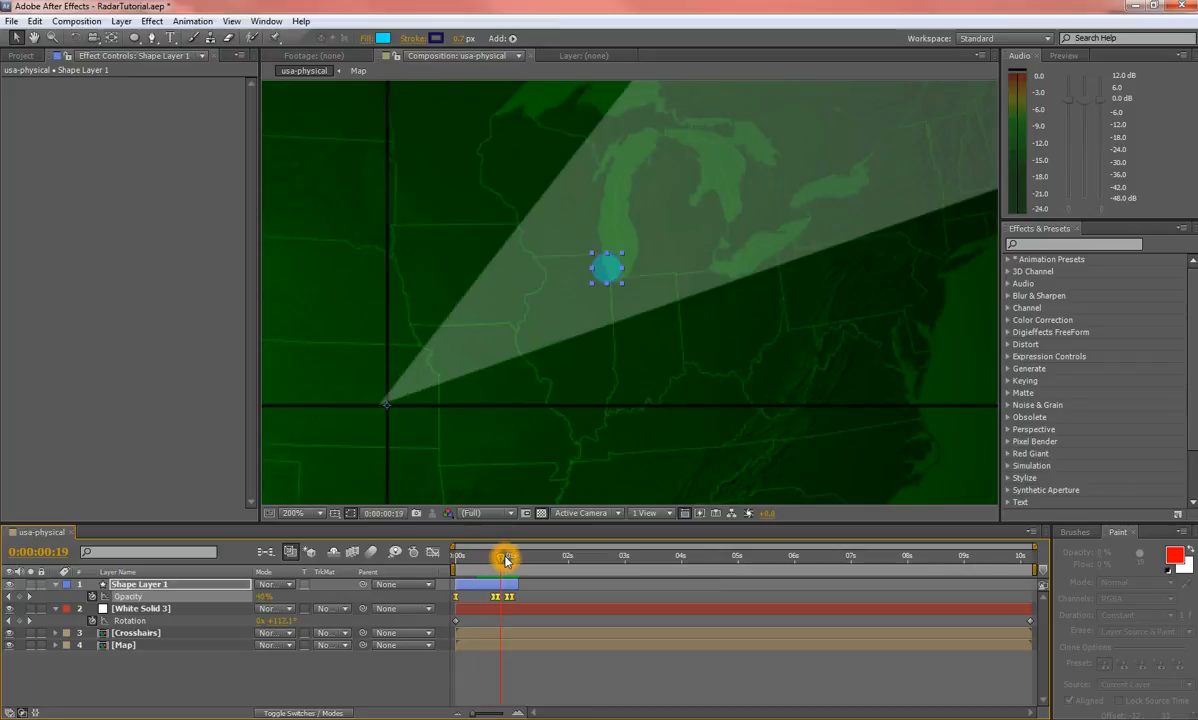
{"action": "left_click_drag", "start_coordinate": [504, 557], "coordinate": [510, 557]}
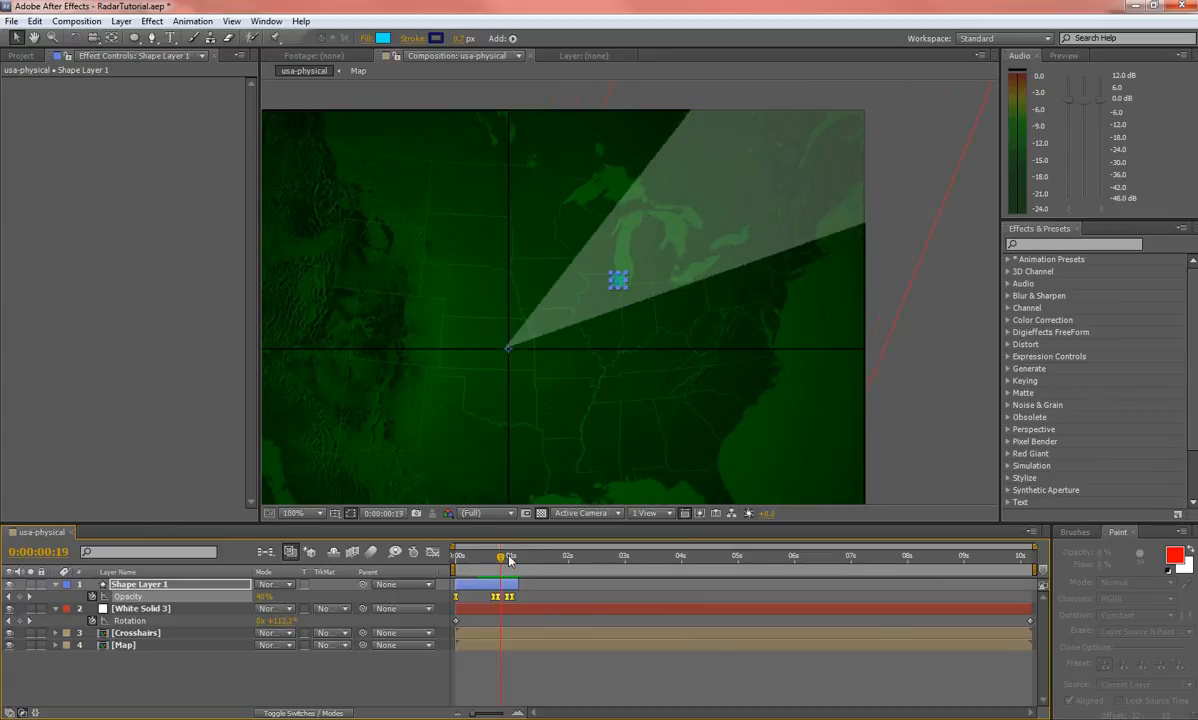
- Scrub the beam sweep to the west side and inspect the beam solid
{"action": "left_click_drag", "start_coordinate": [500, 556], "coordinate": [513, 556]}
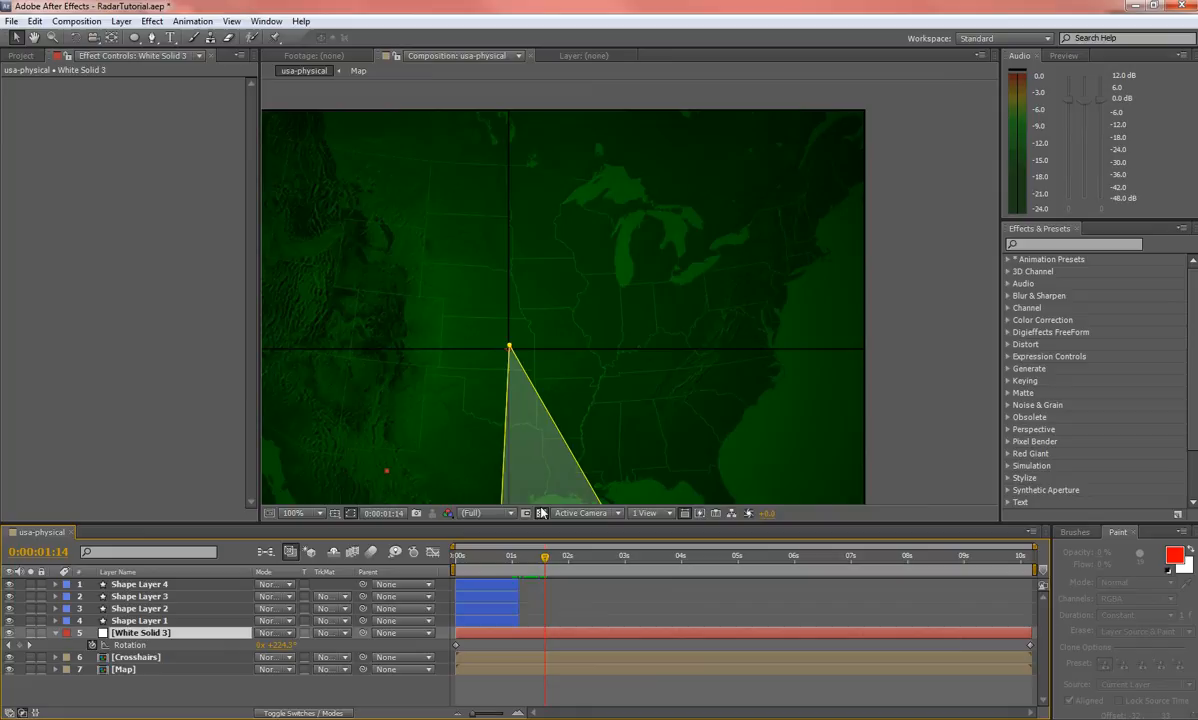
{"action": "left_click_drag", "start_coordinate": [545, 555], "coordinate": [575, 555]}
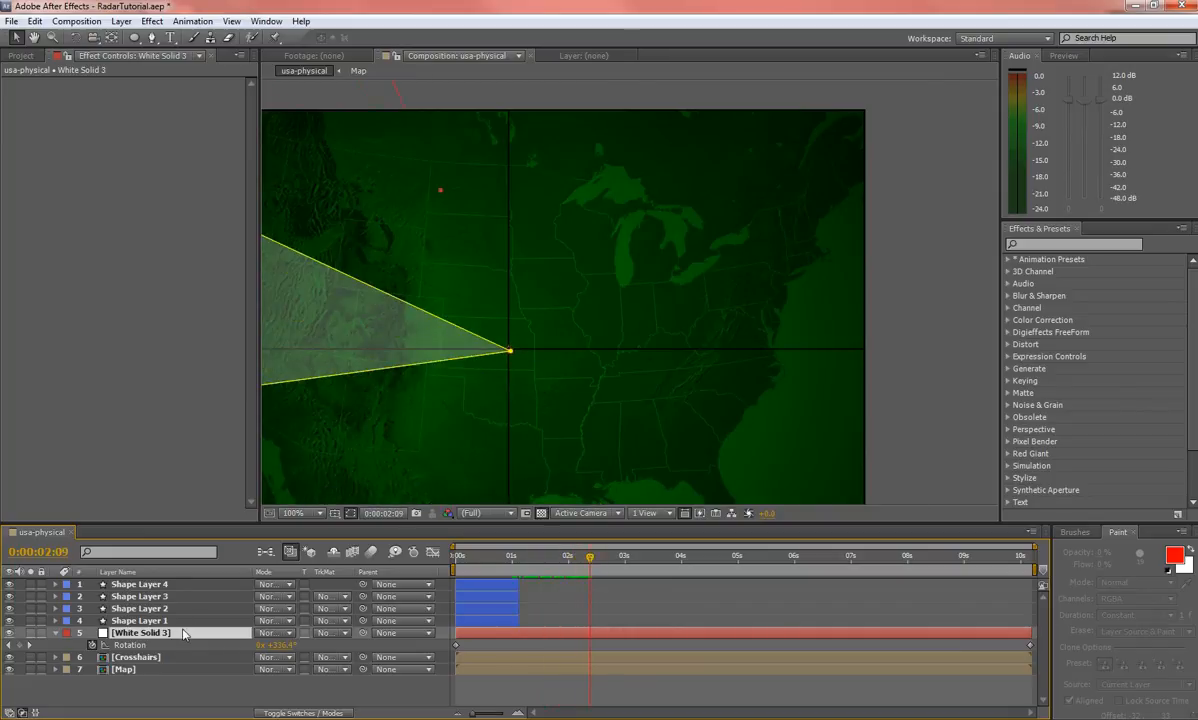
{"action": "double_click", "coordinate": [140, 632]}
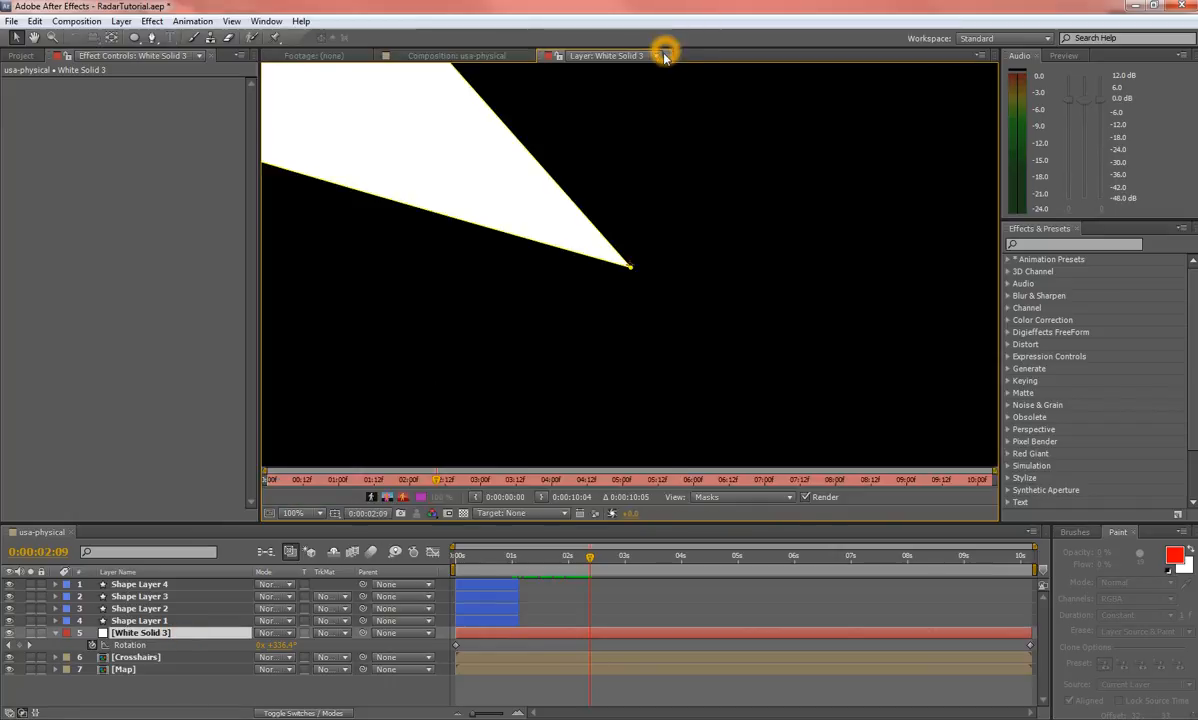
{"action": "left_click", "coordinate": [457, 55]}
{"action": "type", "text": "Scanner"}
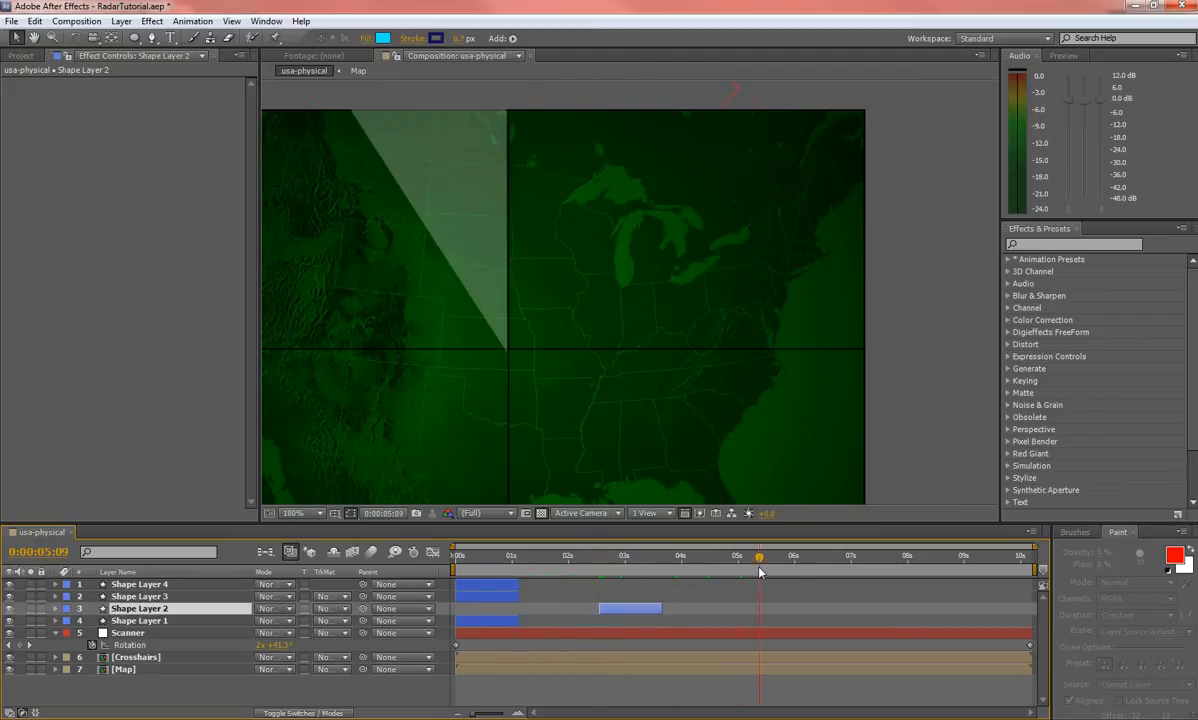
- Slide the third blip layer later so it starts around five seconds
{"action": "left_click", "coordinate": [745, 554]}
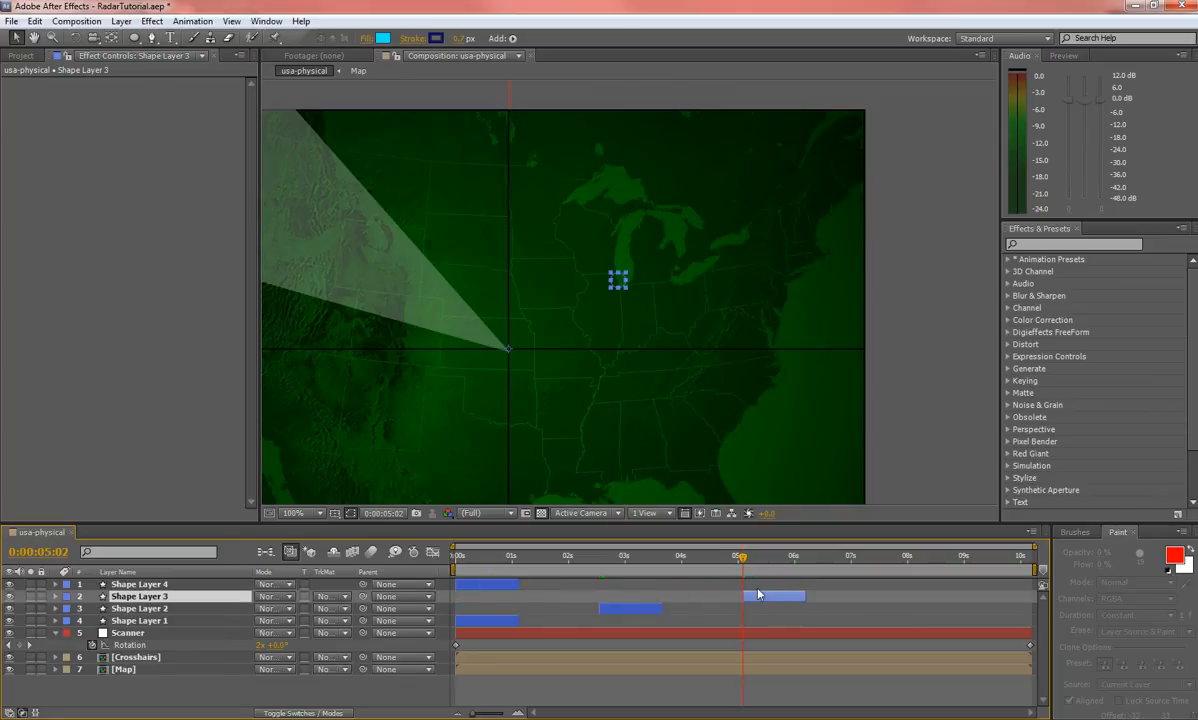
{"action": "left_click_drag", "start_coordinate": [741, 555], "coordinate": [863, 568]}
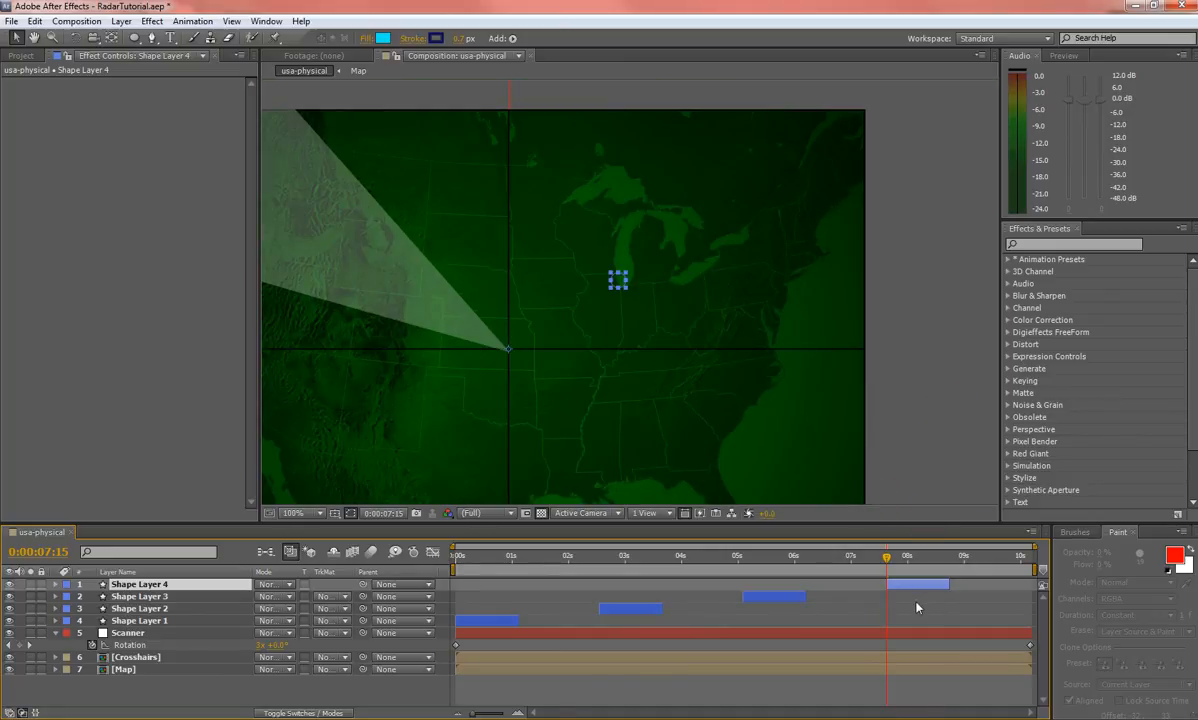
{"action": "left_click", "coordinate": [963, 555]}
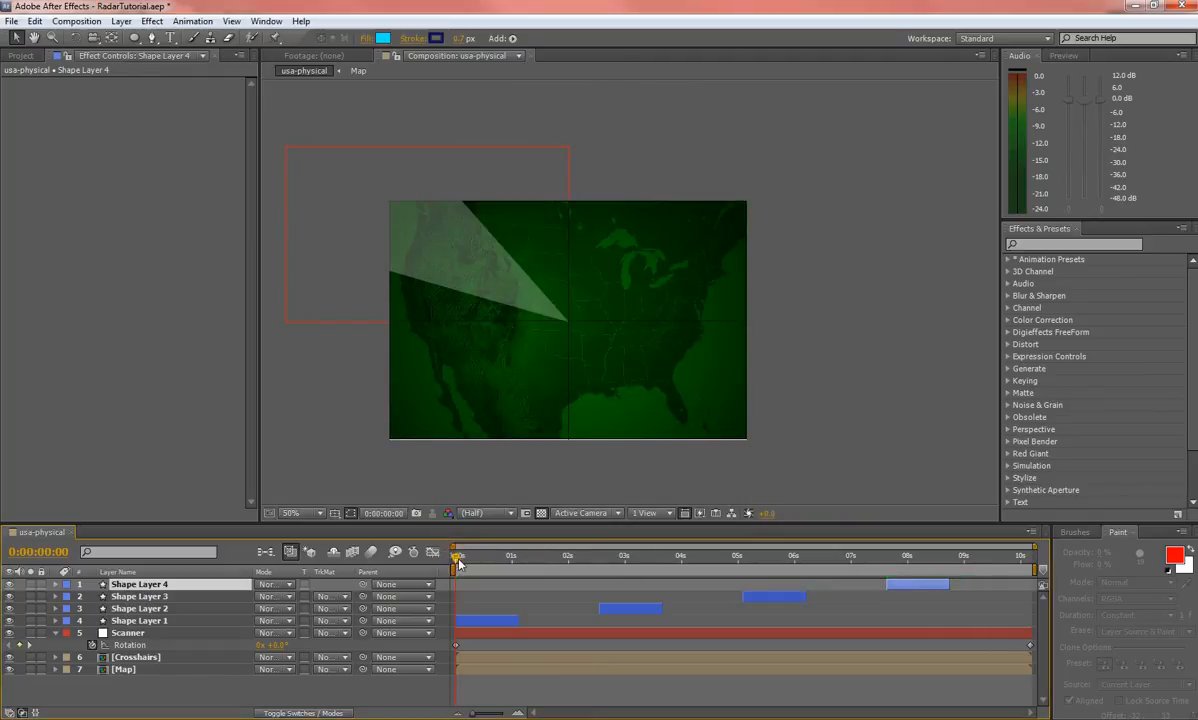
{"action": "left_click_drag", "start_coordinate": [457, 557], "coordinate": [510, 557]}
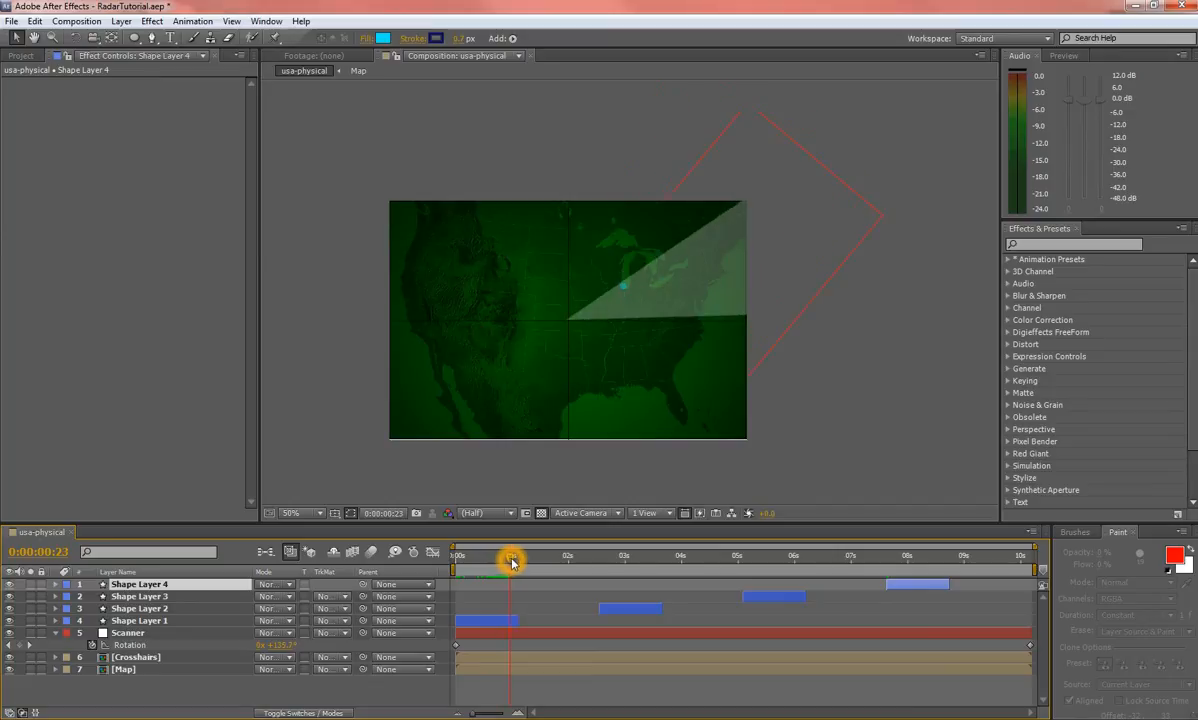